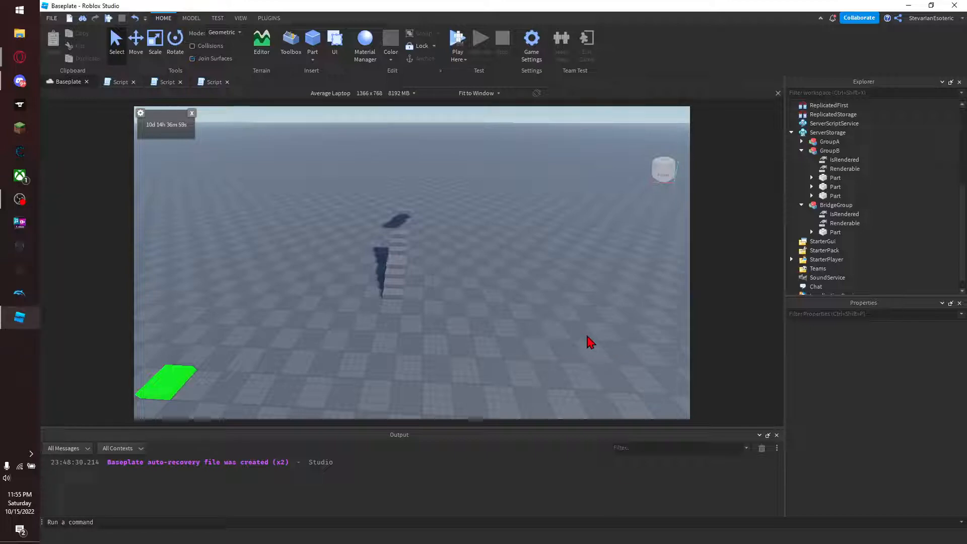
pyautogui.moveTo(653, 370)
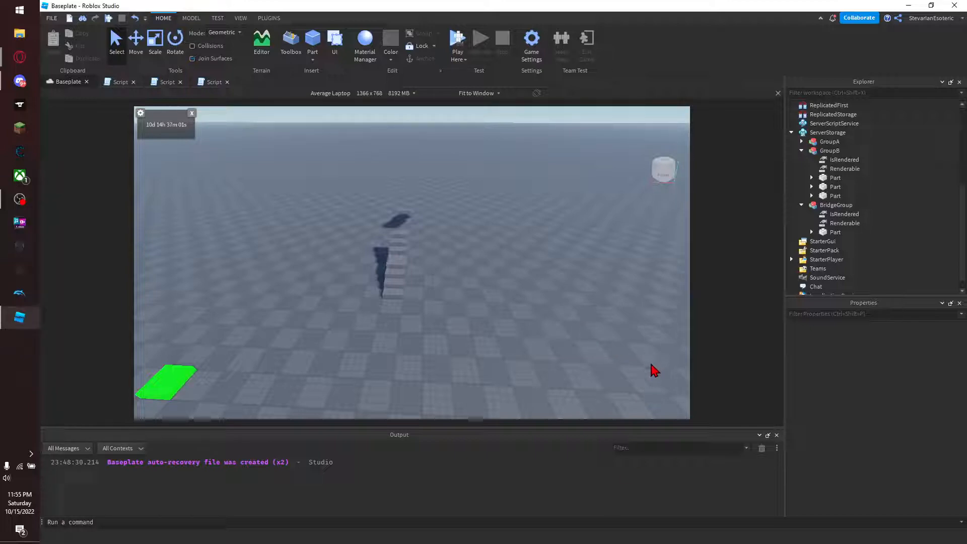
pyautogui.moveTo(545, 247)
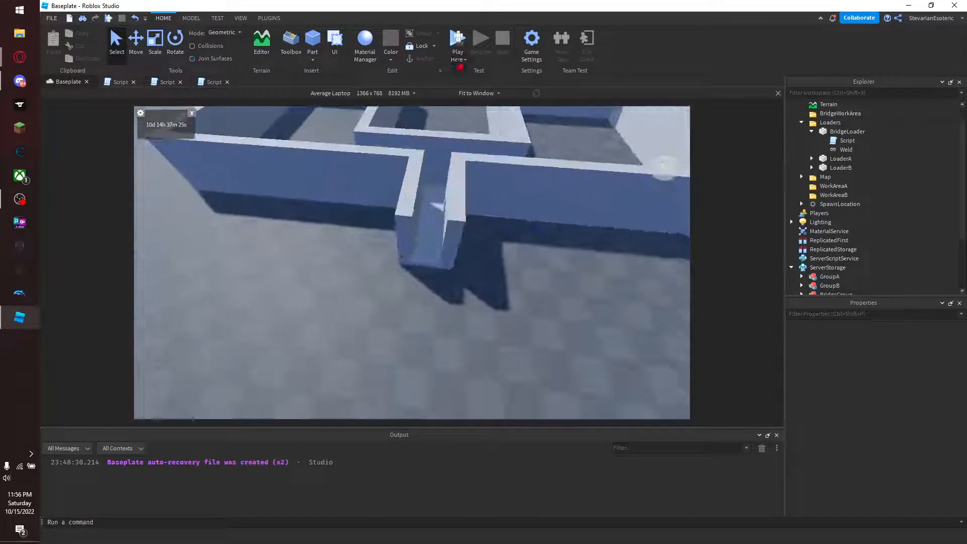
# Run a play test and inspect LoaderA while the avatar walks around the world.
pyautogui.click(457, 40)
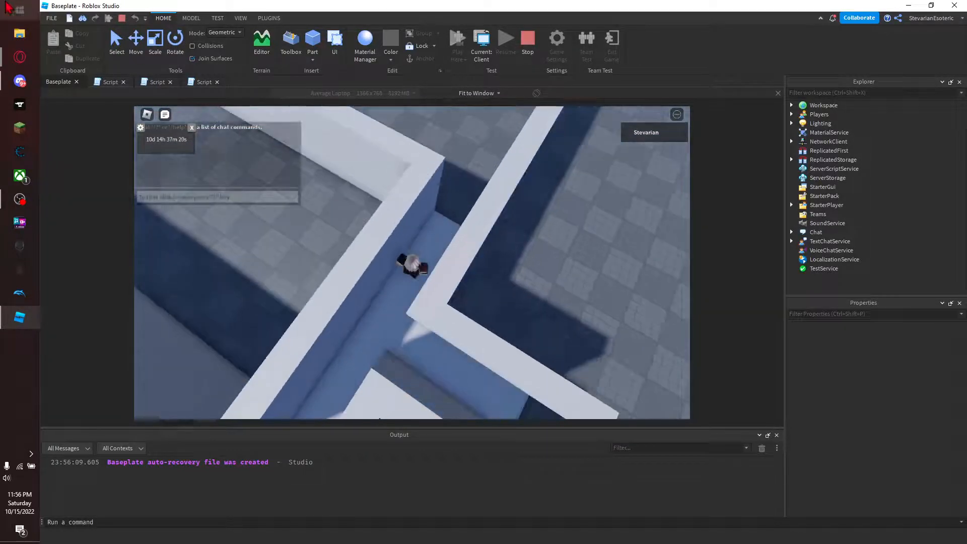
pyautogui.click(840, 160)
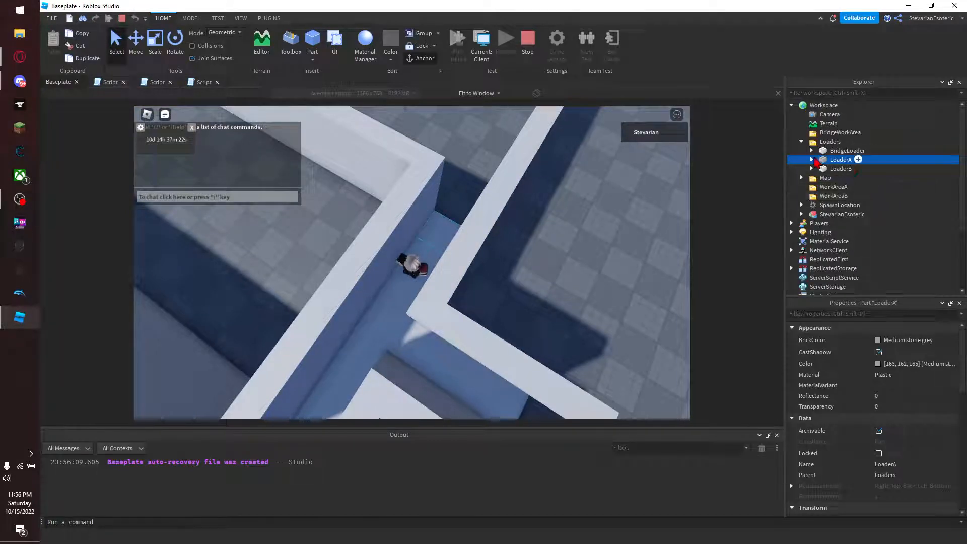
pyautogui.scroll(-3)
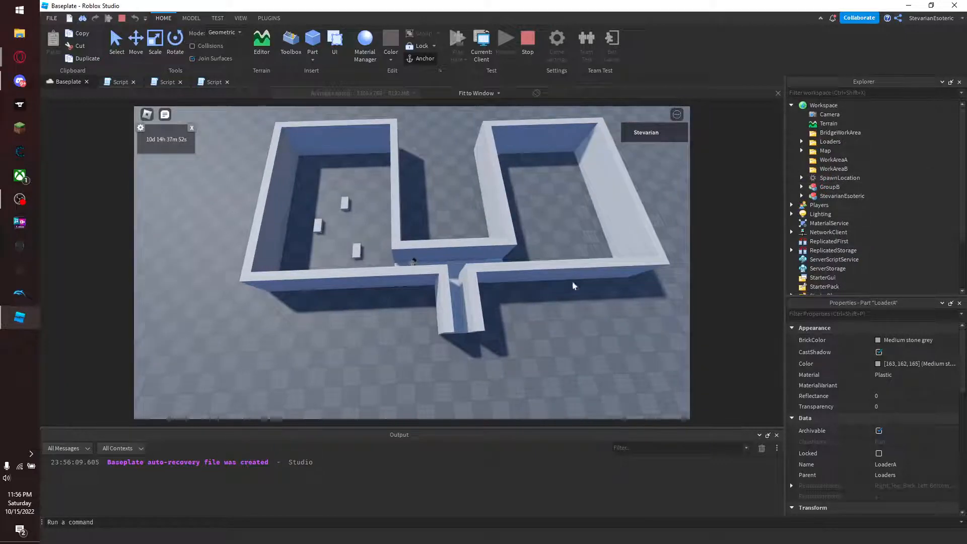
pyautogui.scroll(-3)
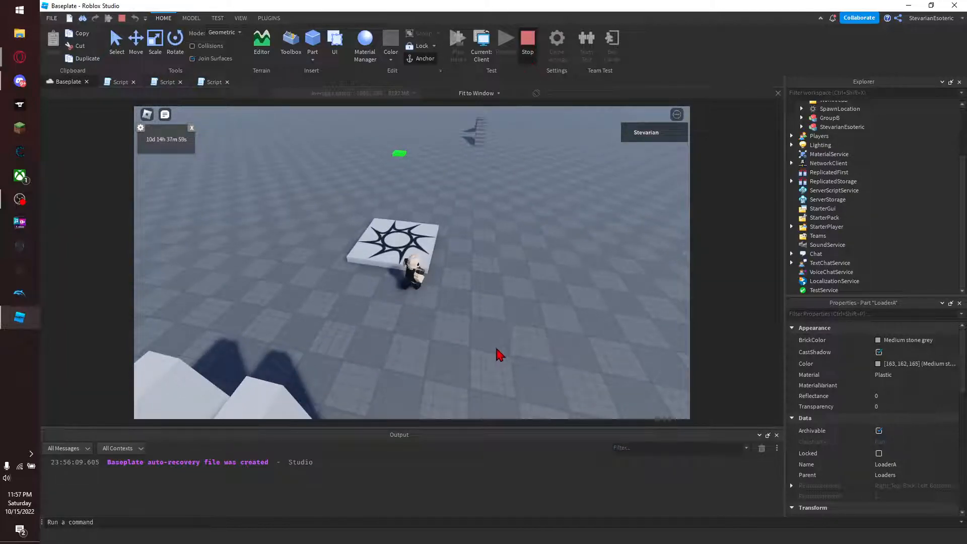
# End the play test and rename the new Workspace part to 'Loader'.
pyautogui.click(527, 38)
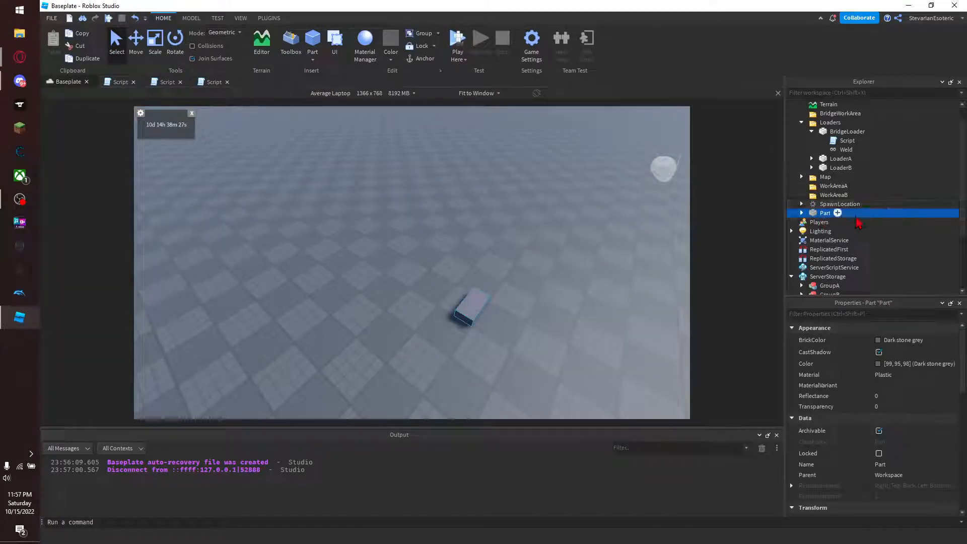
pyautogui.doubleClick(824, 212)
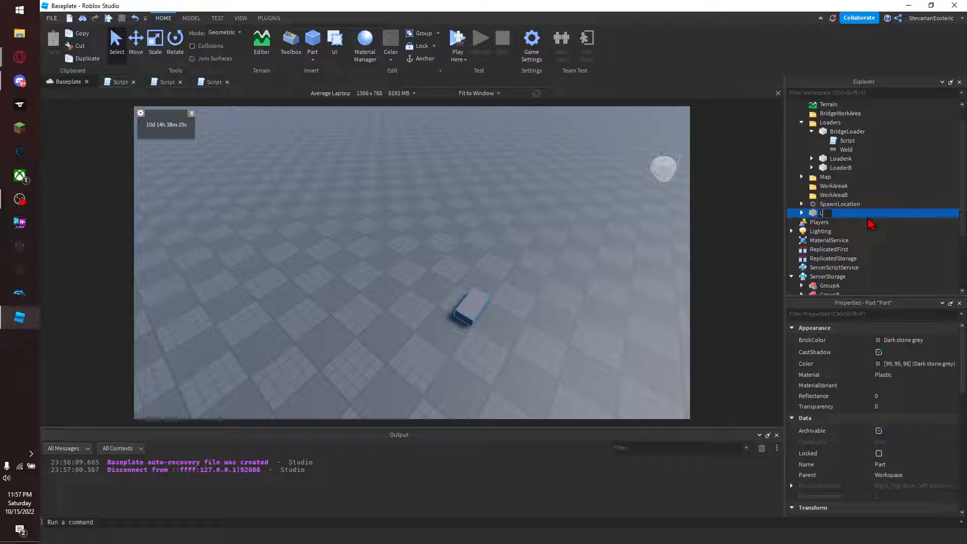
pyautogui.write('Loader')
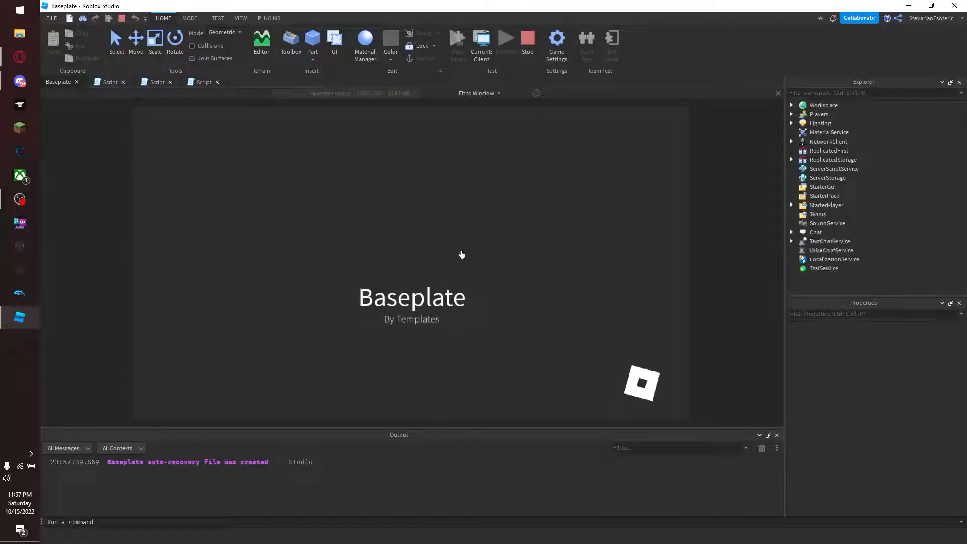
# End the second play test to return to edit mode.
pyautogui.click(505, 38)
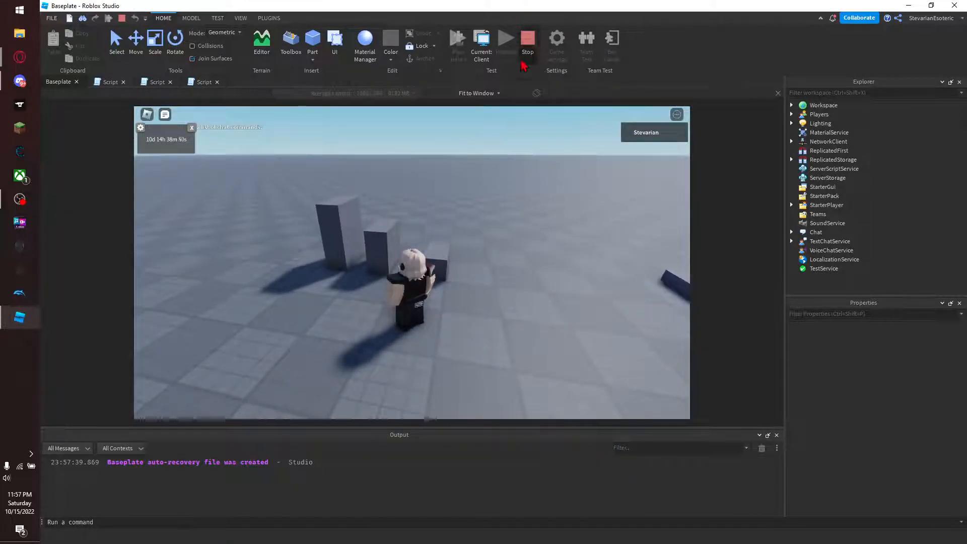
pyautogui.click(527, 38)
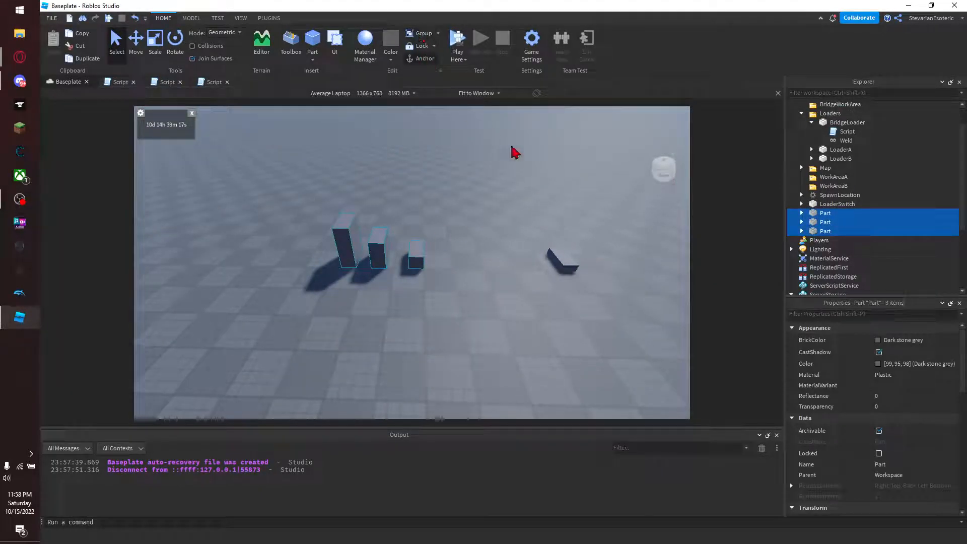
pyautogui.moveTo(647, 137)
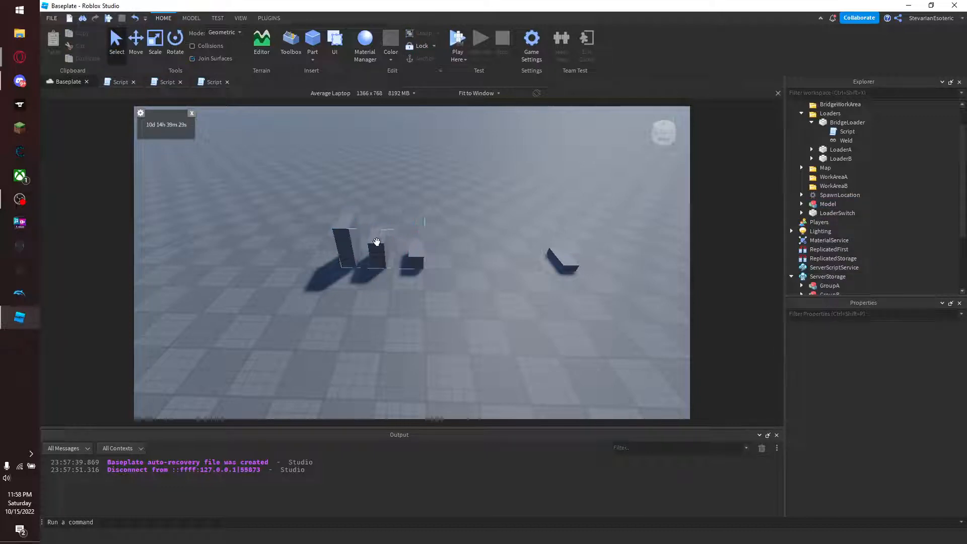
# Name the grouped model ObbyGroup, move it into ServerStorage, and add two BoolValues.
pyautogui.click(827, 203)
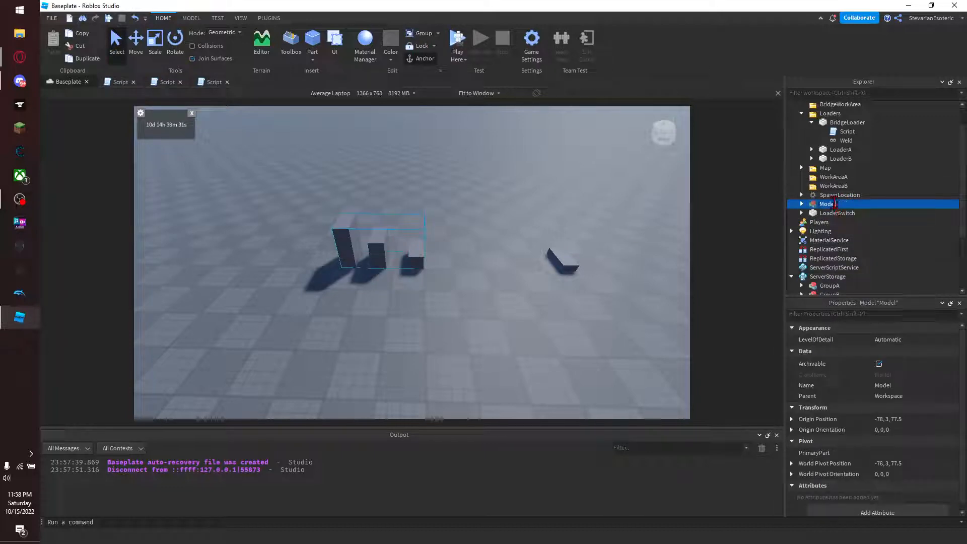
pyautogui.write('ObbyGroup')
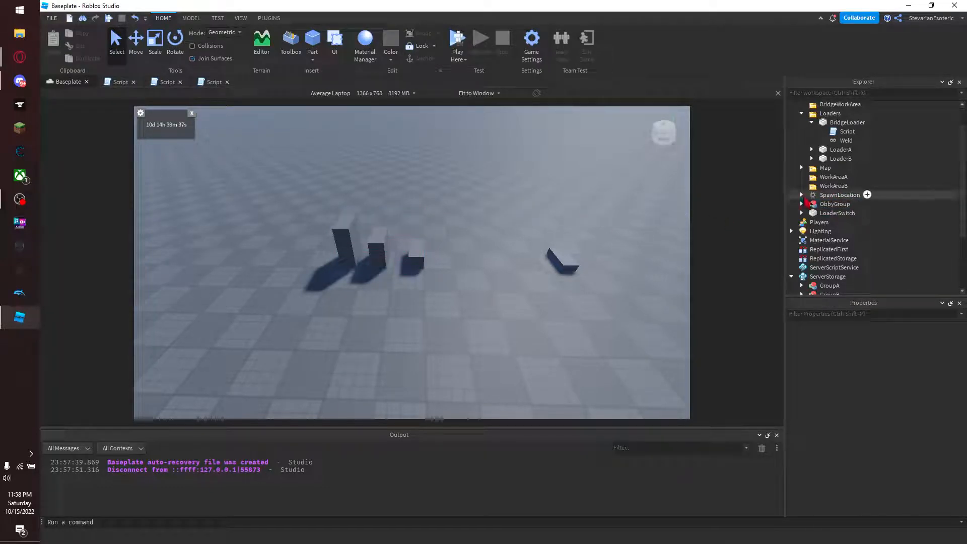
pyautogui.click(834, 203)
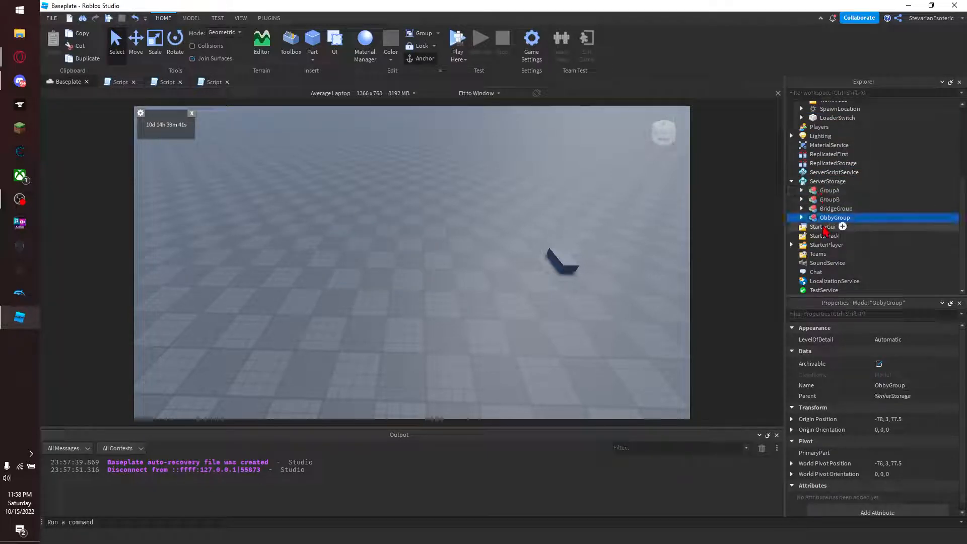
pyautogui.click(857, 217)
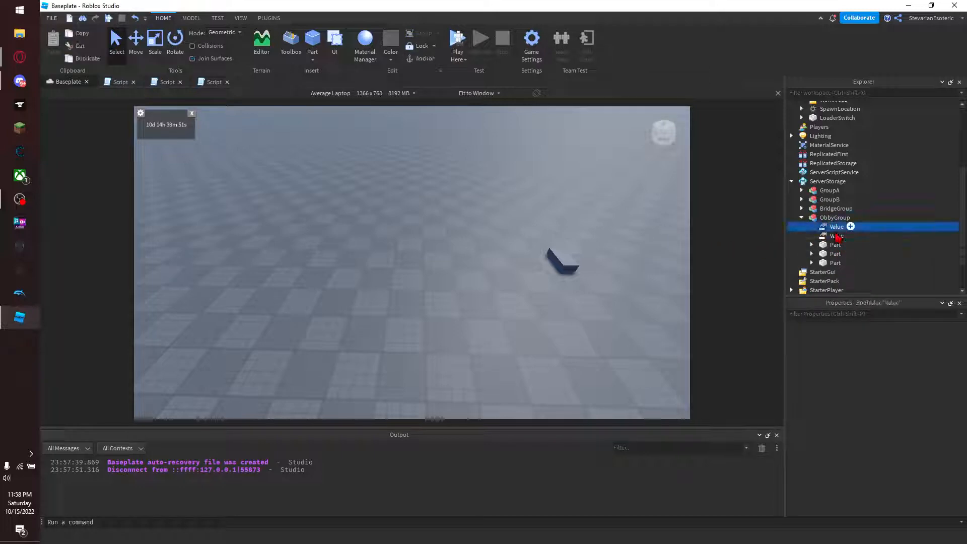
pyautogui.click(836, 226)
pyautogui.write('sc')
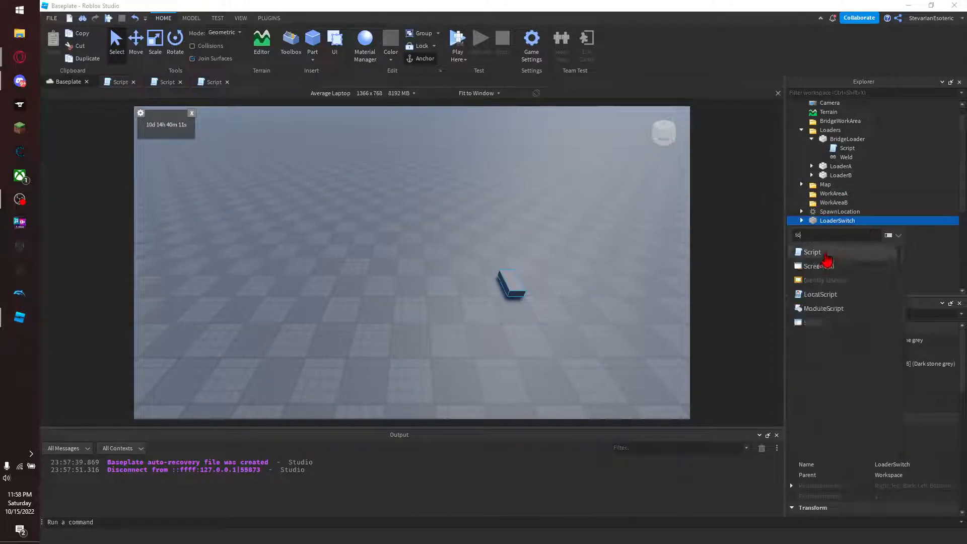
# Add a Script to LoaderSwitch with a script.Parent.Touched function block.
pyautogui.click(812, 252)
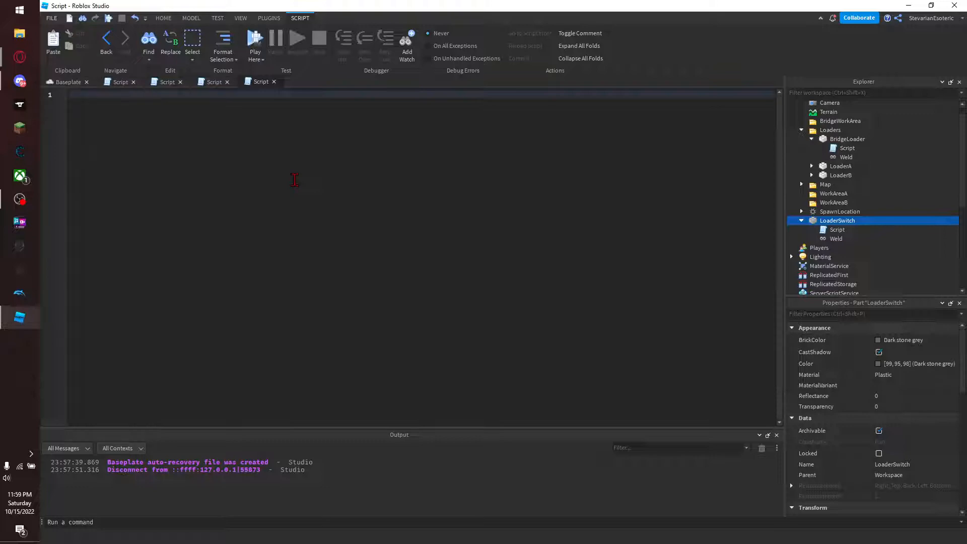
pyautogui.write('script.Parent.t')
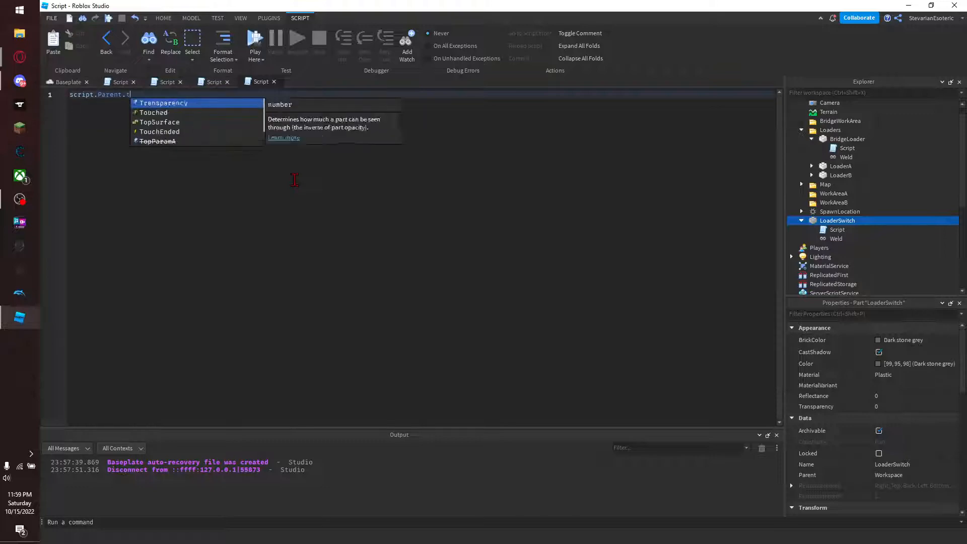
pyautogui.write('Touched(function(')
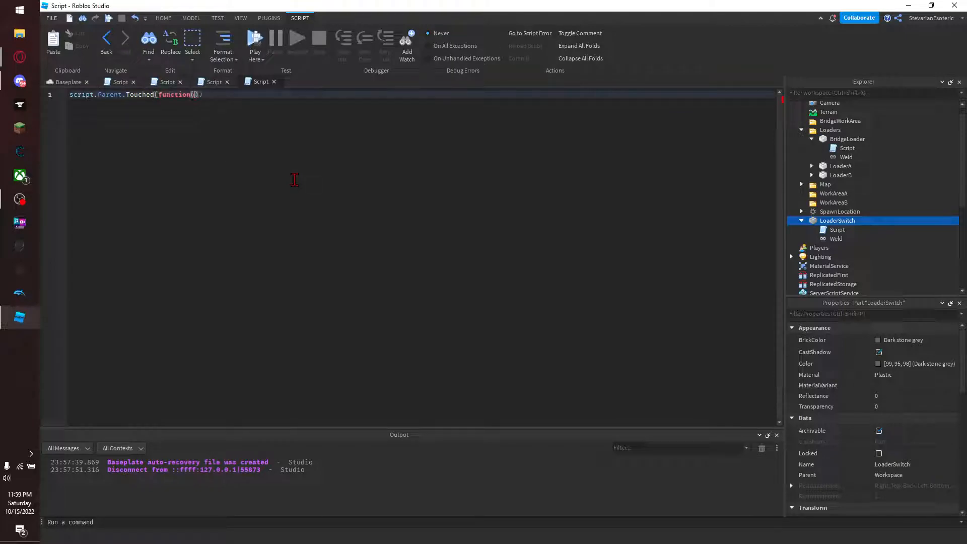
pyautogui.press('Enter')
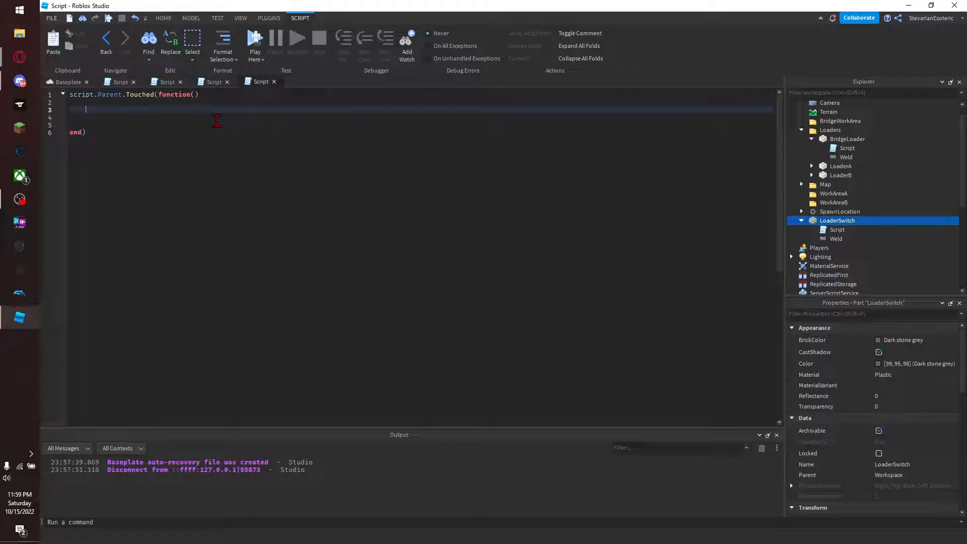
# Clone game.ServerStorage.ObbyGroup into newRender and set newRender.Parent = workspace.
pyautogui.write('game')
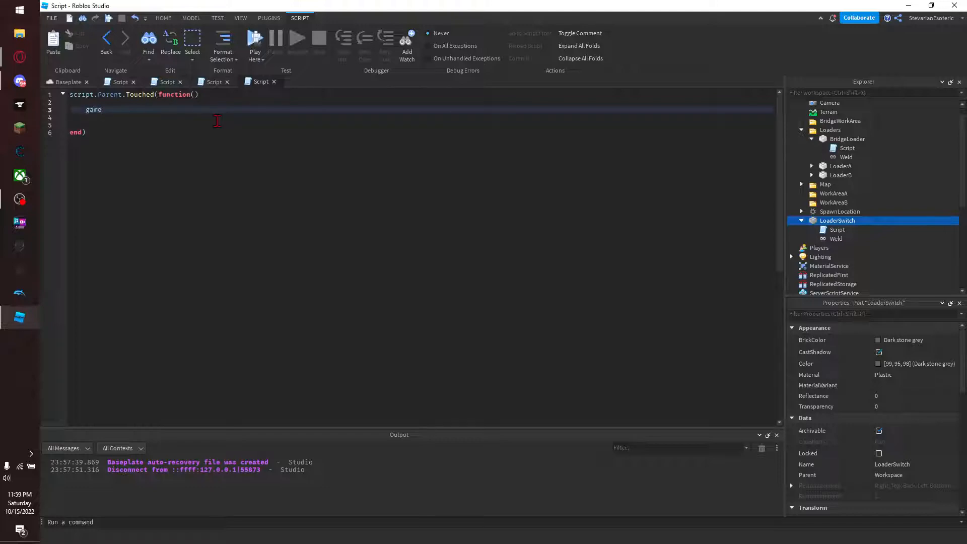
pyautogui.write('.ServerStorage.')
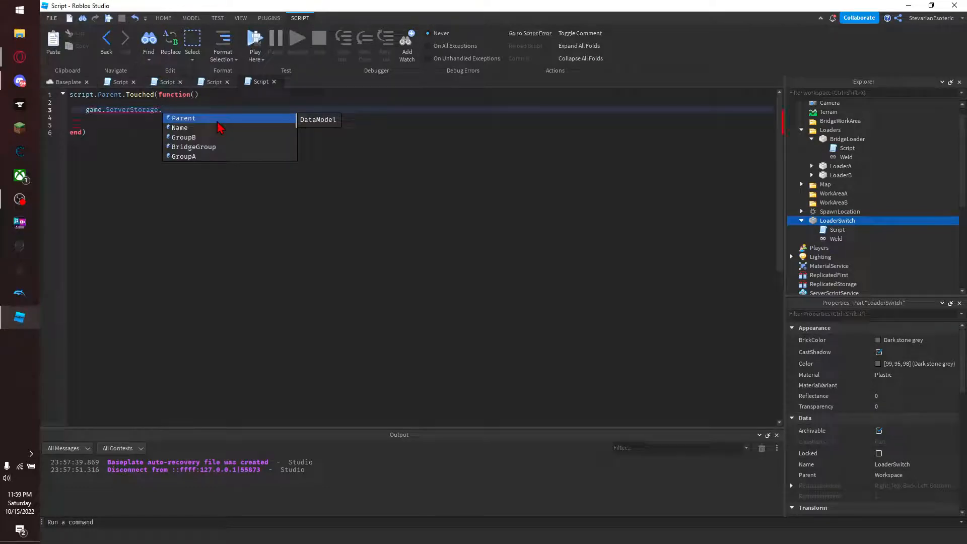
pyautogui.write('ob')
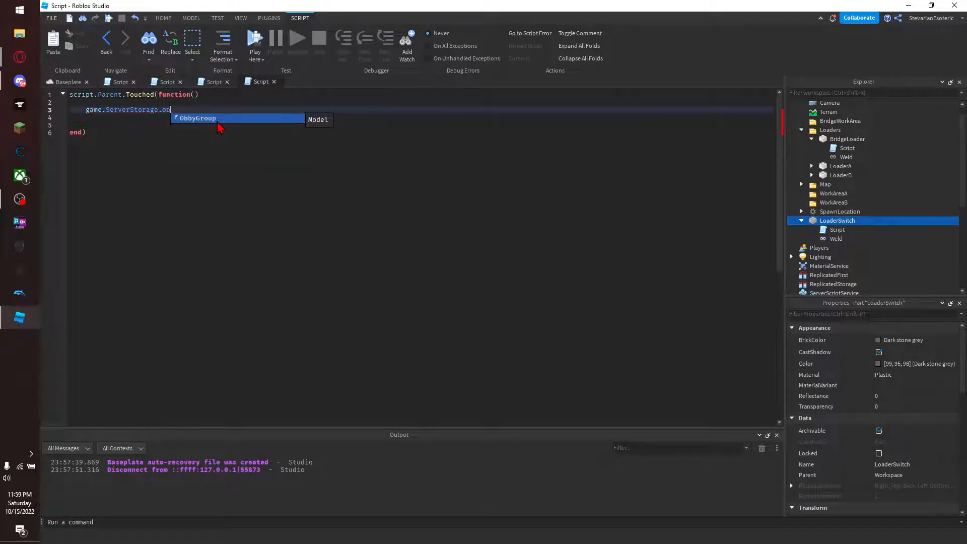
pyautogui.write('ObbyGroup:Clone()')
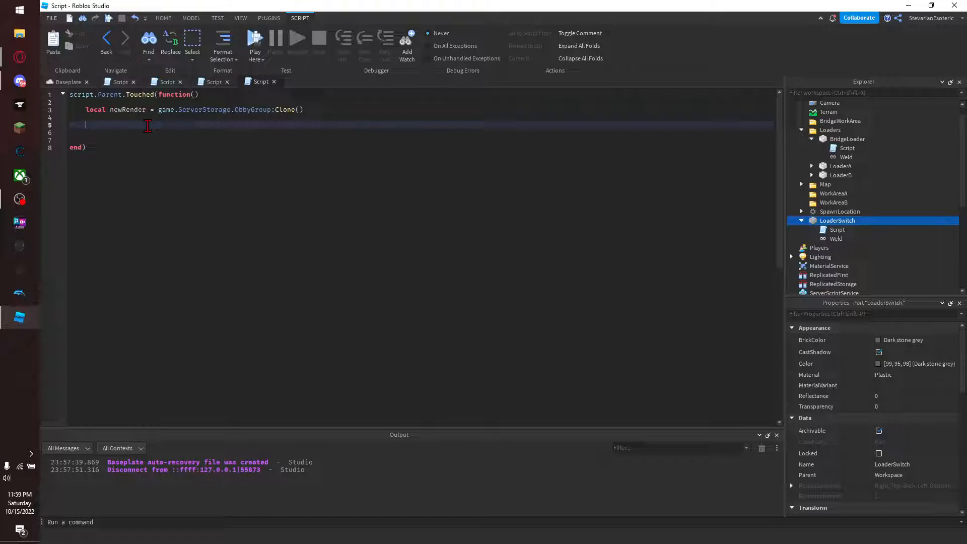
pyautogui.write('newRender.')
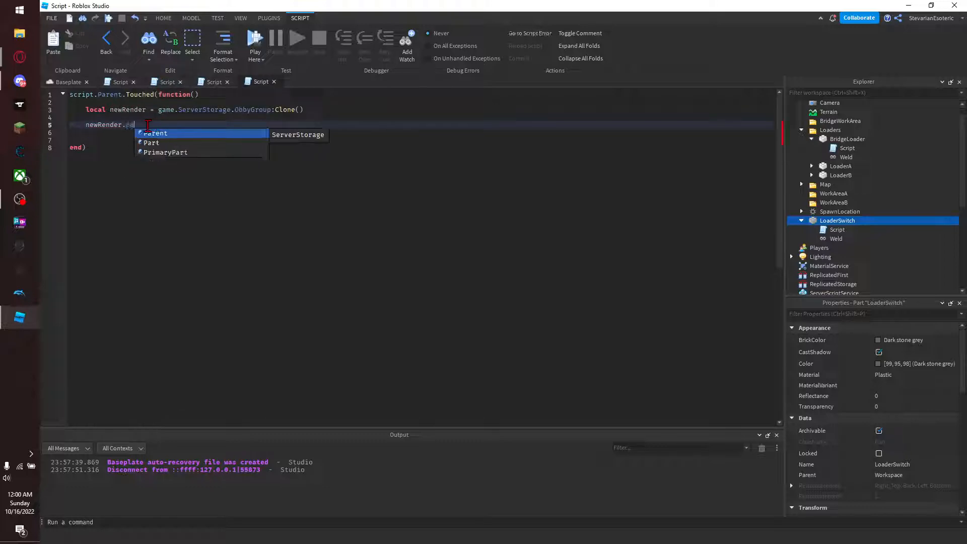
pyautogui.write('Parent')
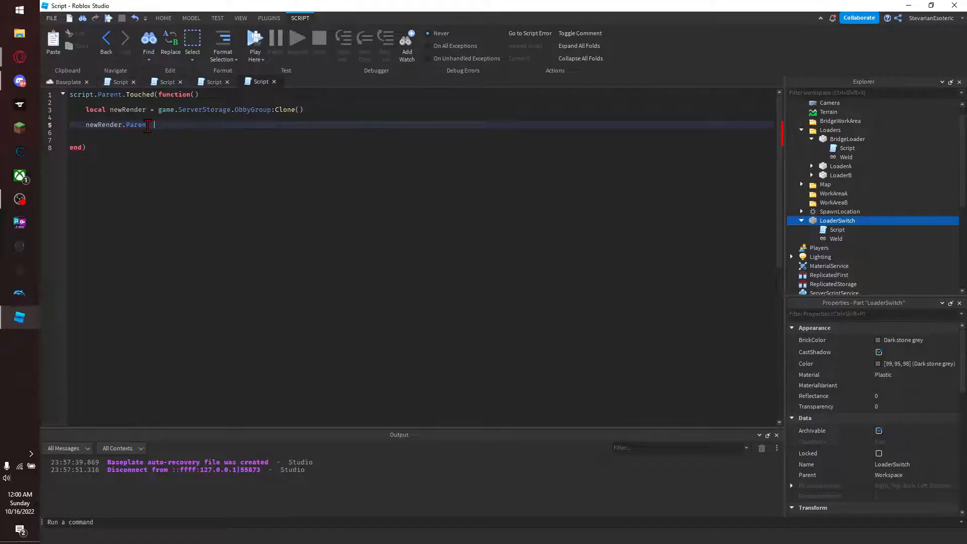
pyautogui.write('= workspace')
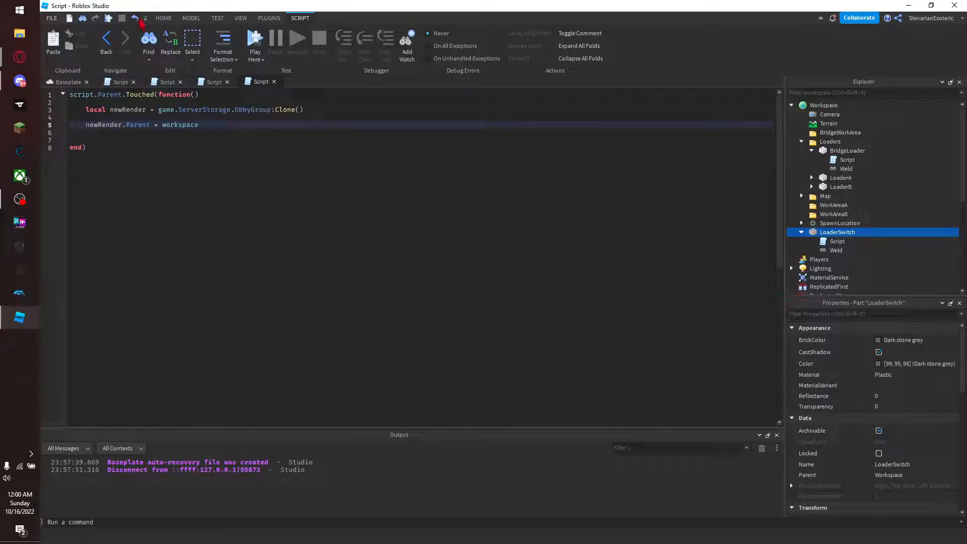
# Start a play test from the Home tab to check the LoaderSwitch script.
pyautogui.click(164, 18)
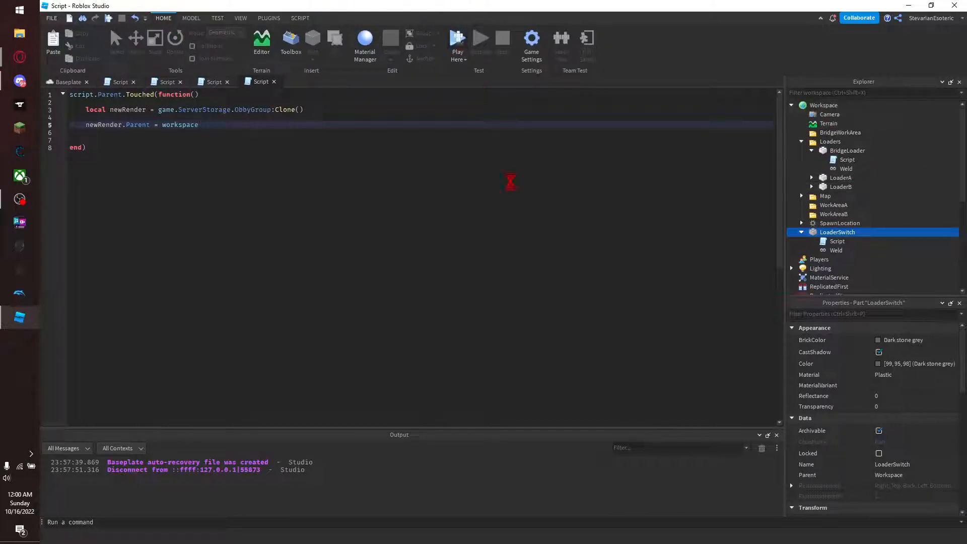
pyautogui.click(482, 39)
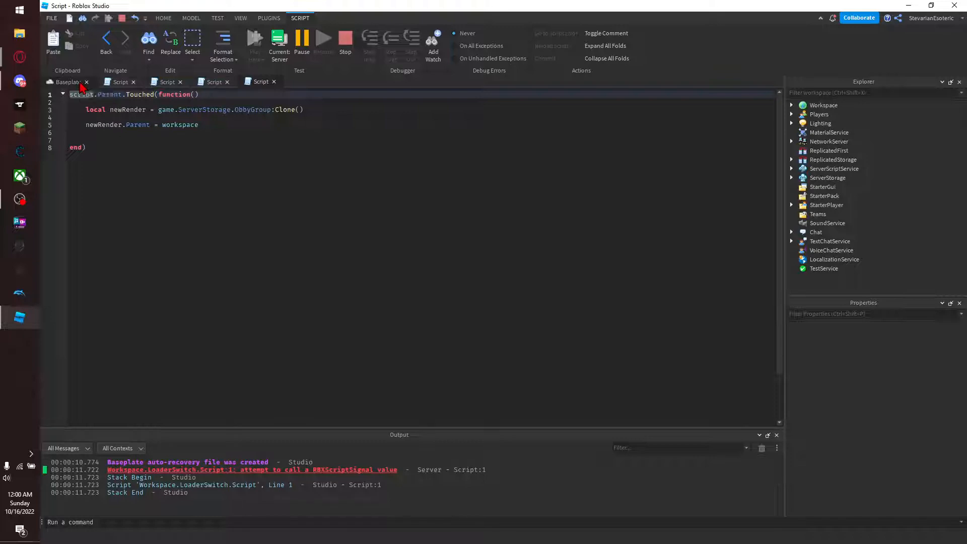
# Stop the test, fix line 1 to use Touched:Connect, and rerun the play test.
pyautogui.click(66, 82)
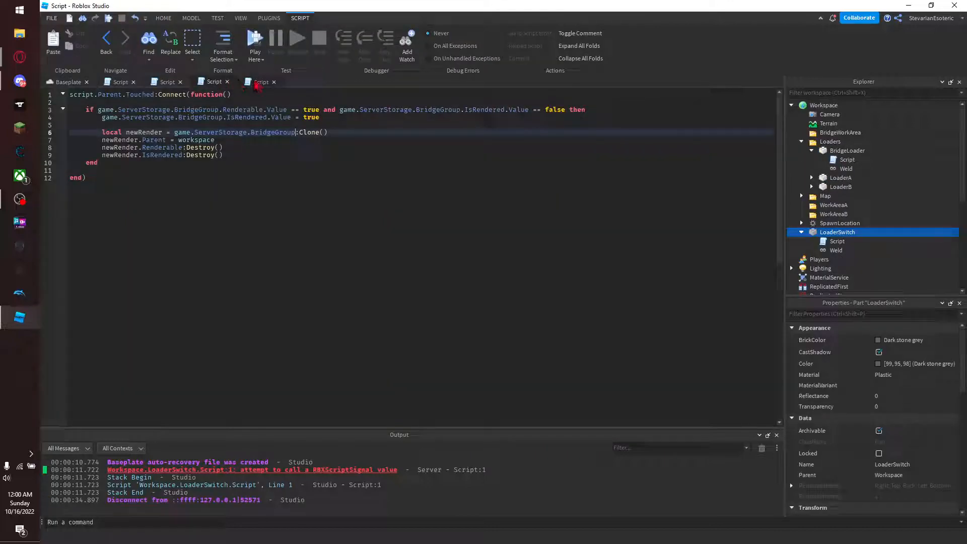
pyautogui.click(211, 81)
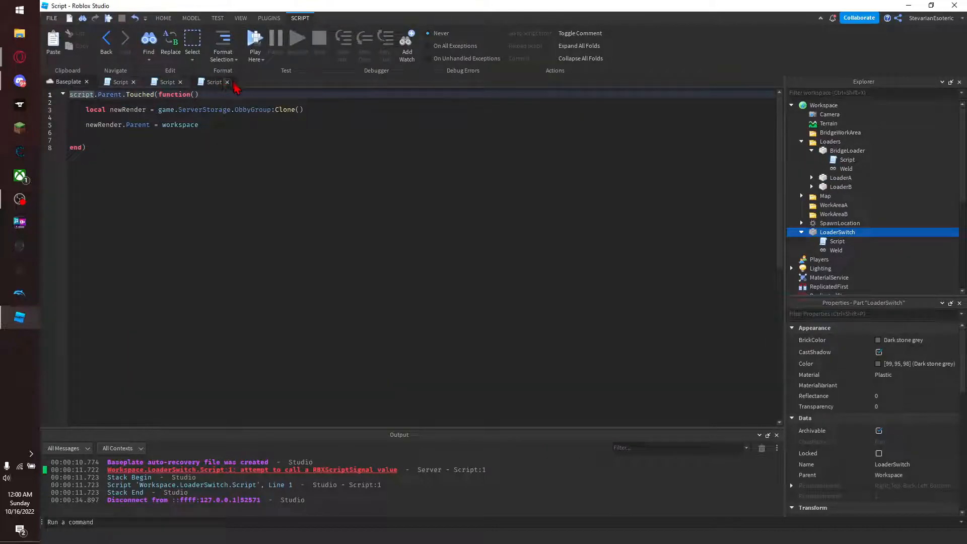
pyautogui.click(847, 160)
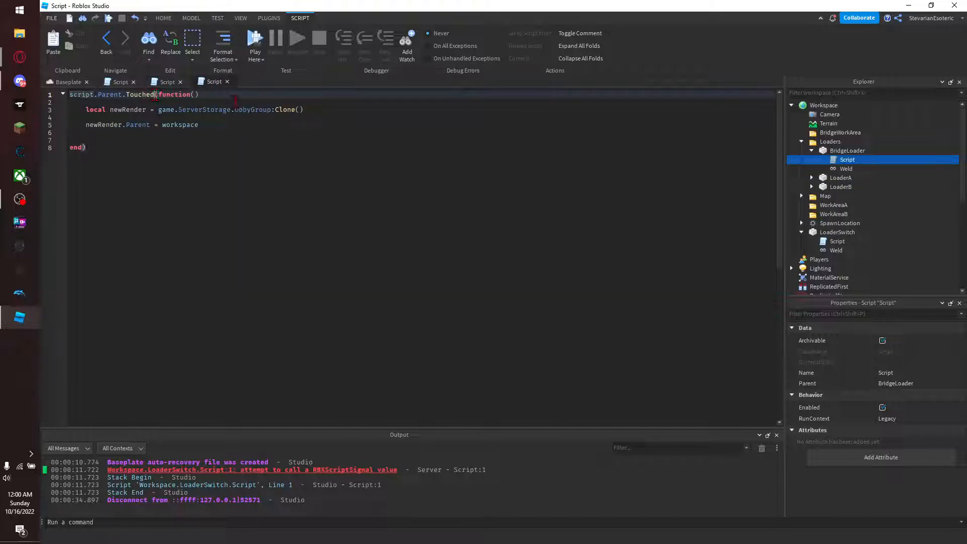
pyautogui.write(':Connect')
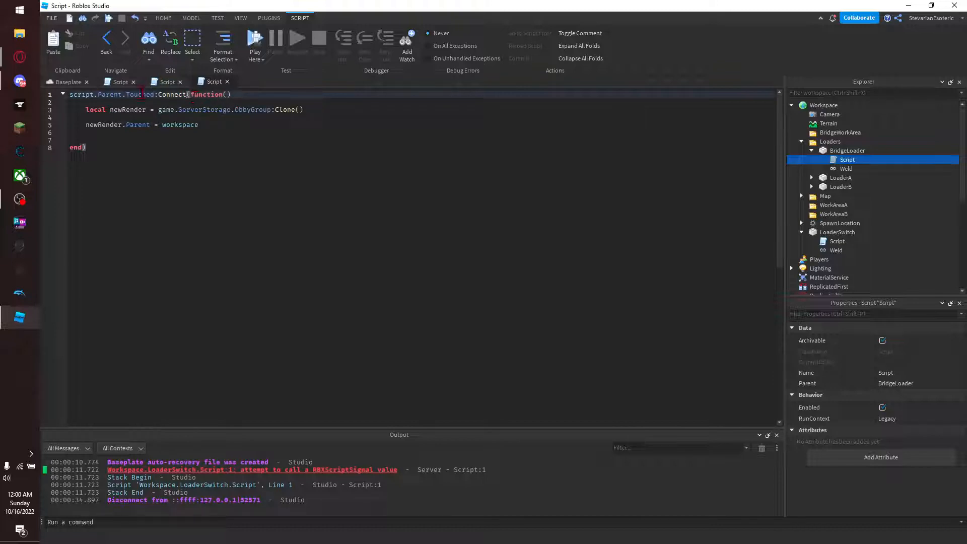
pyautogui.doubleClick(171, 94)
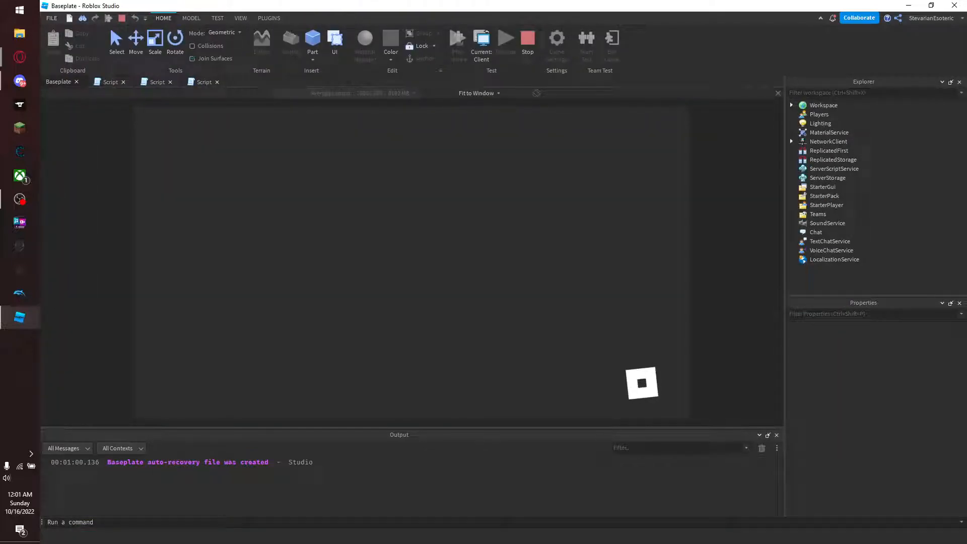
pyautogui.click(505, 39)
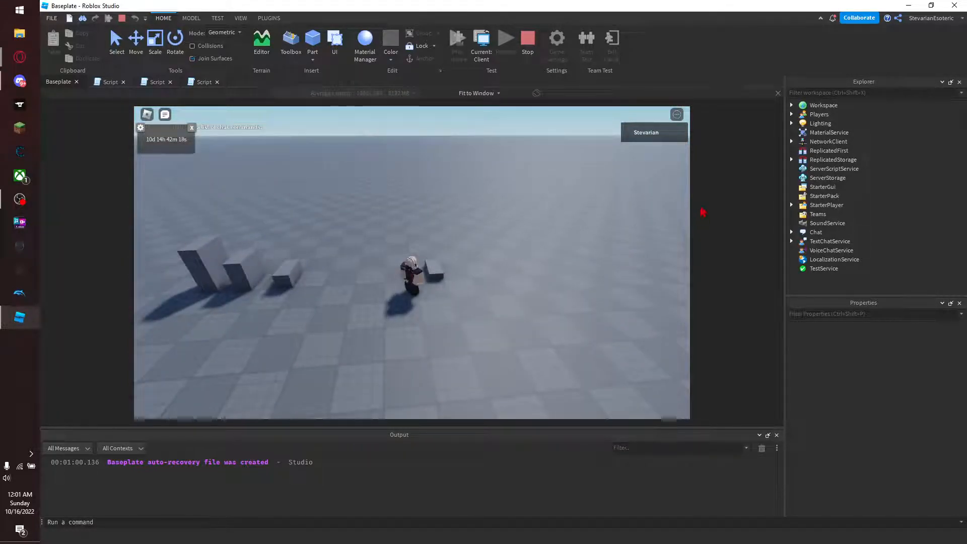
# End the error-free play test and return to the LoaderSwitch script.
pyautogui.click(791, 105)
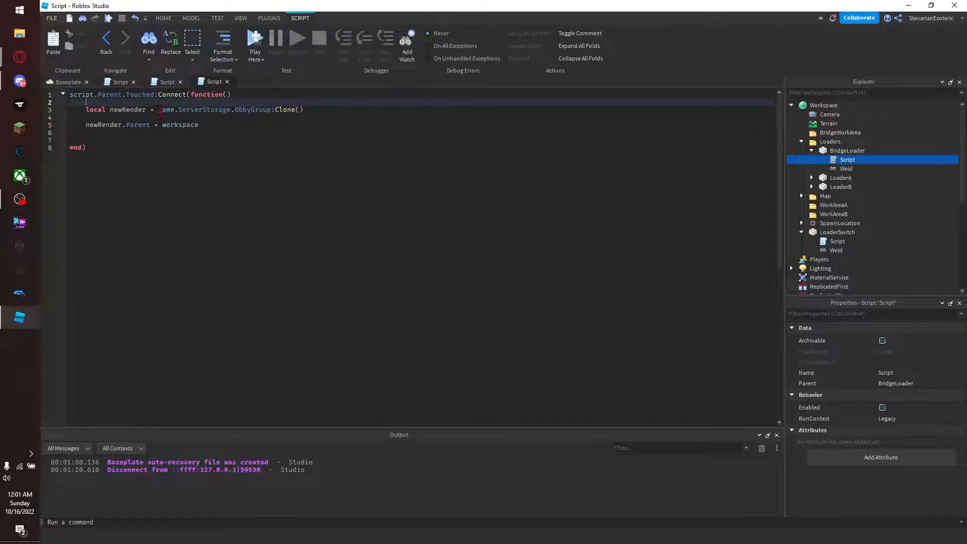
# Begin an if checking game.ServerStorage.ObbyGroup.IsRendered.Value == false.
pyautogui.click(209, 82)
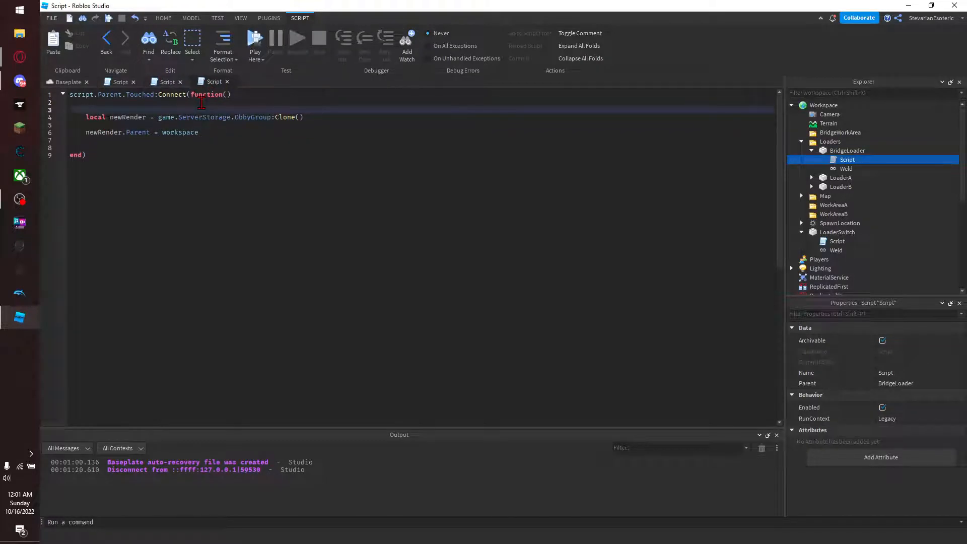
pyautogui.write('if')
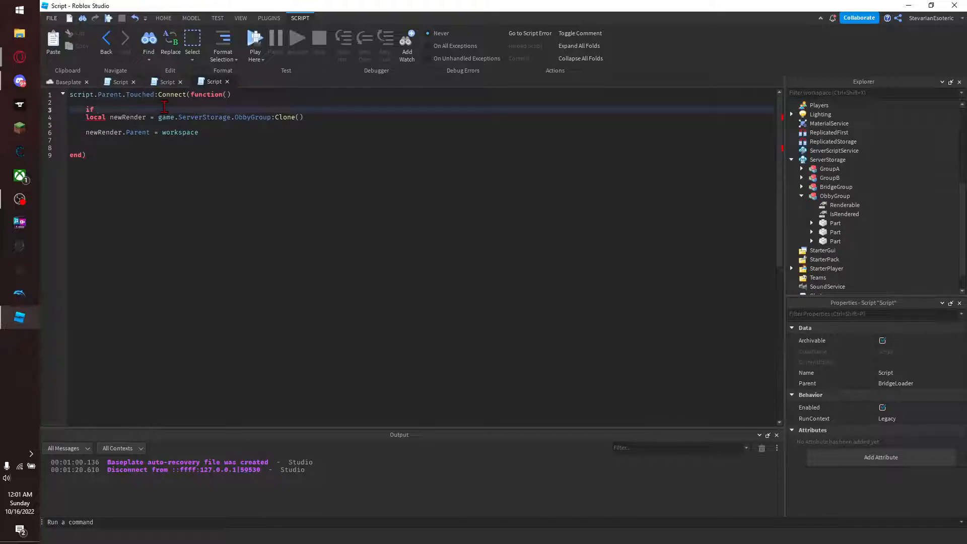
pyautogui.write('game.')
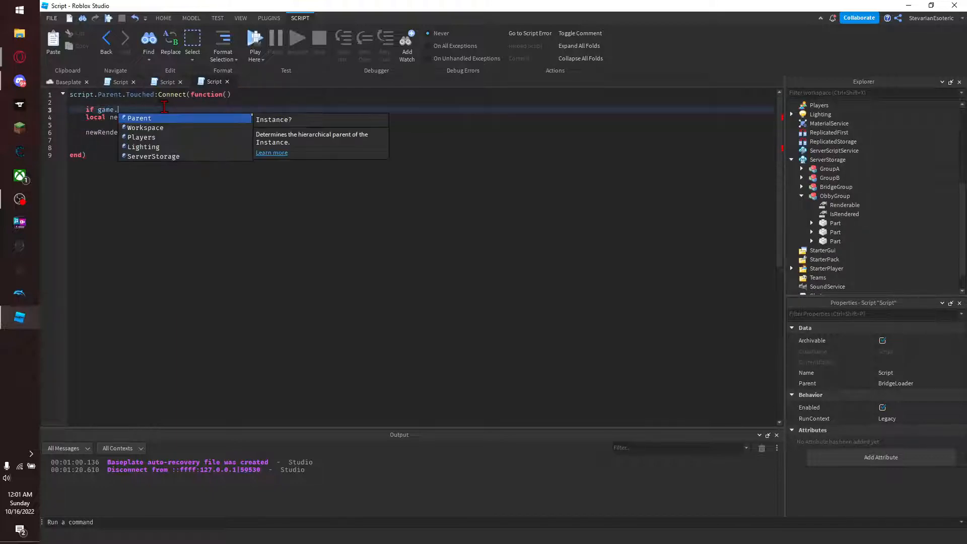
pyautogui.write('ServerStorage.ObbyGroup')
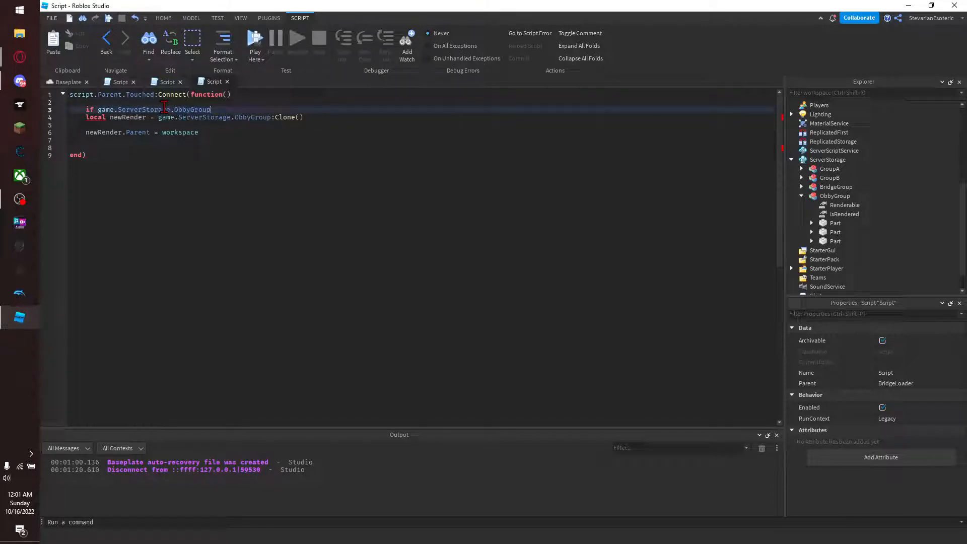
pyautogui.write('.IsRenderedU')
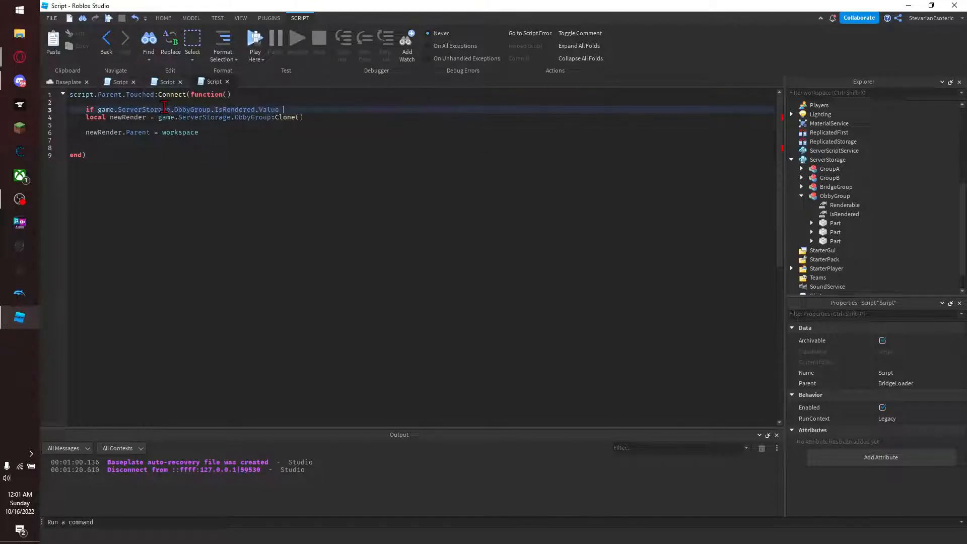
pyautogui.write('=')
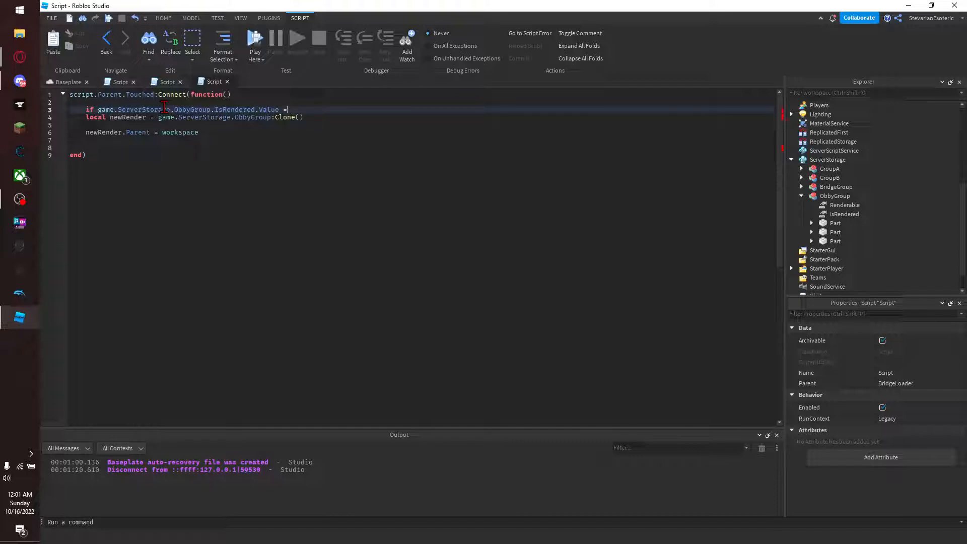
pyautogui.write('= false')
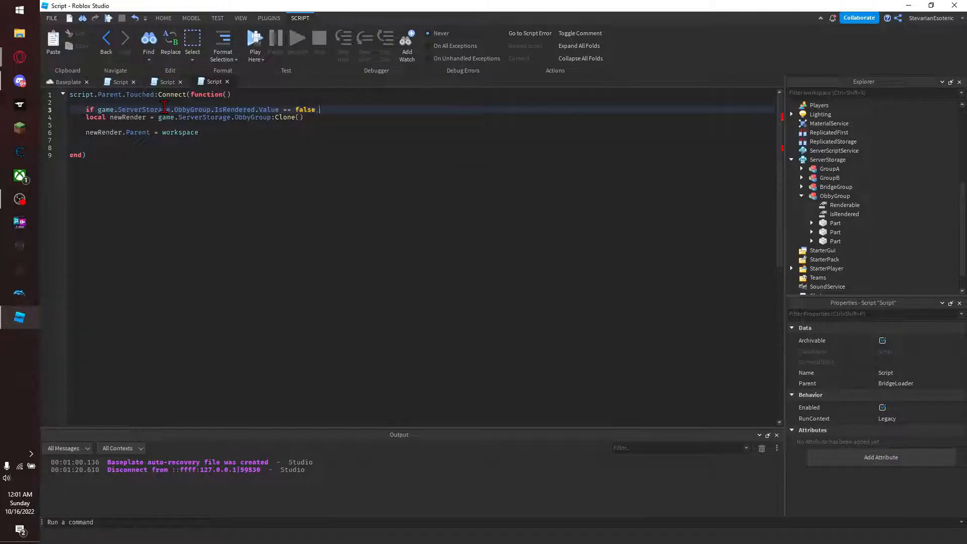
# Add 'and Renderable.Value == true then' to the condition and close the block with end.
pyautogui.write('and gam')
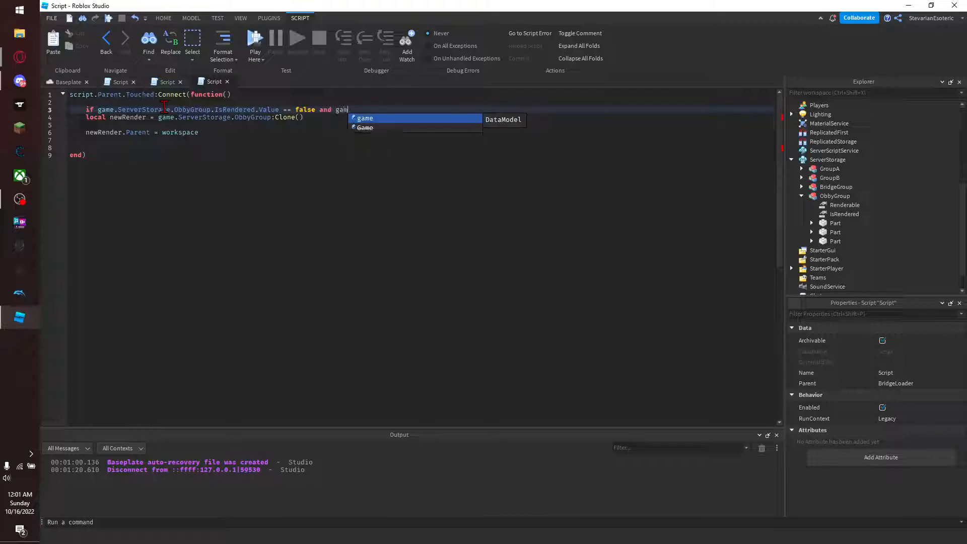
pyautogui.write('.ServerStorage.')
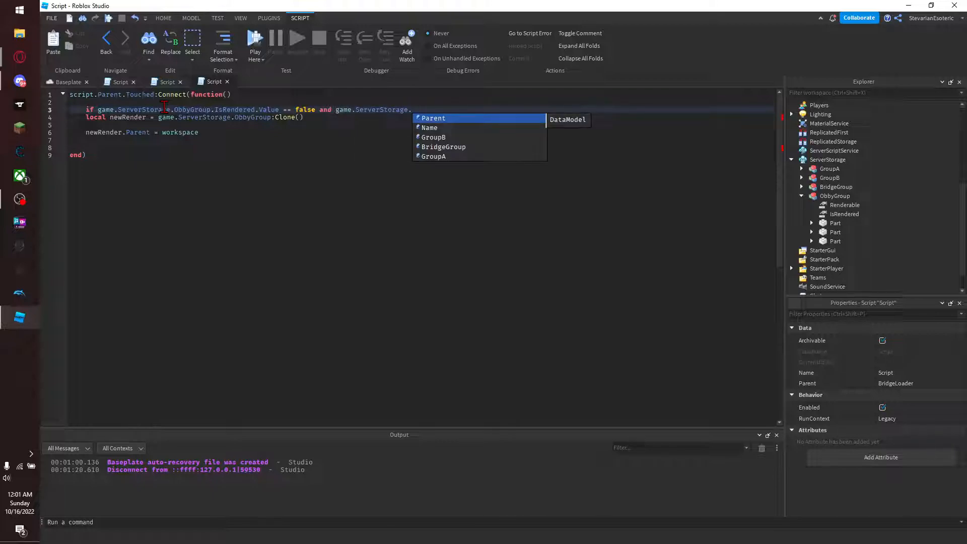
pyautogui.write('.is')
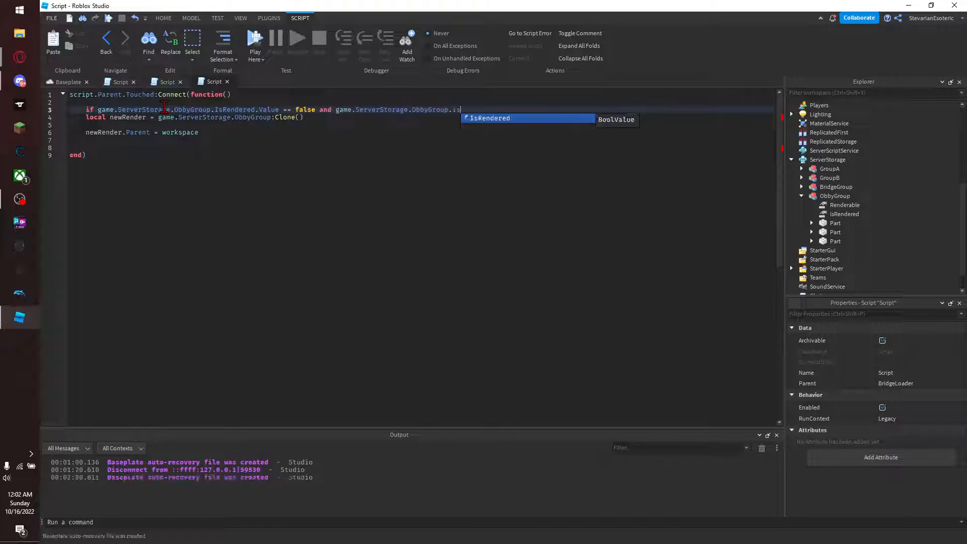
pyautogui.write('Renderable')
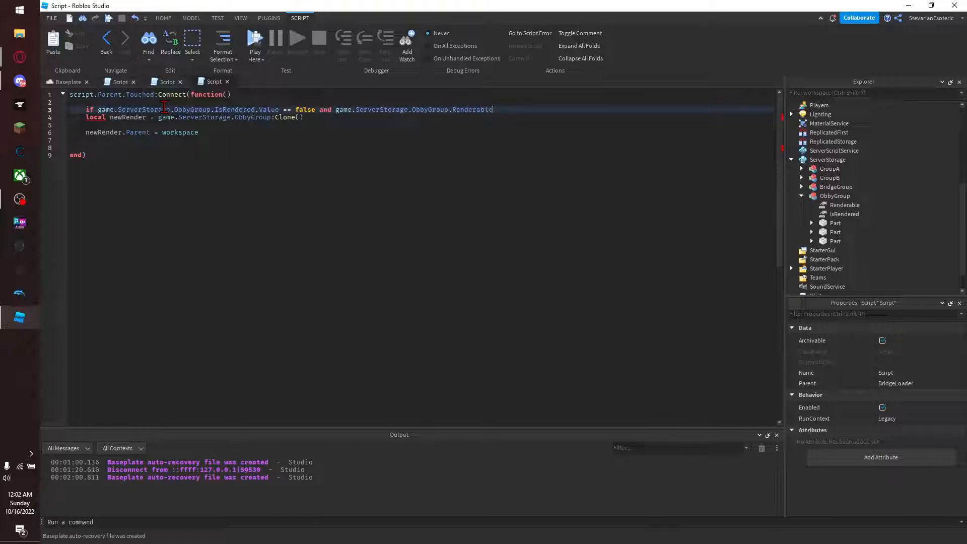
pyautogui.write('.Value == true th')
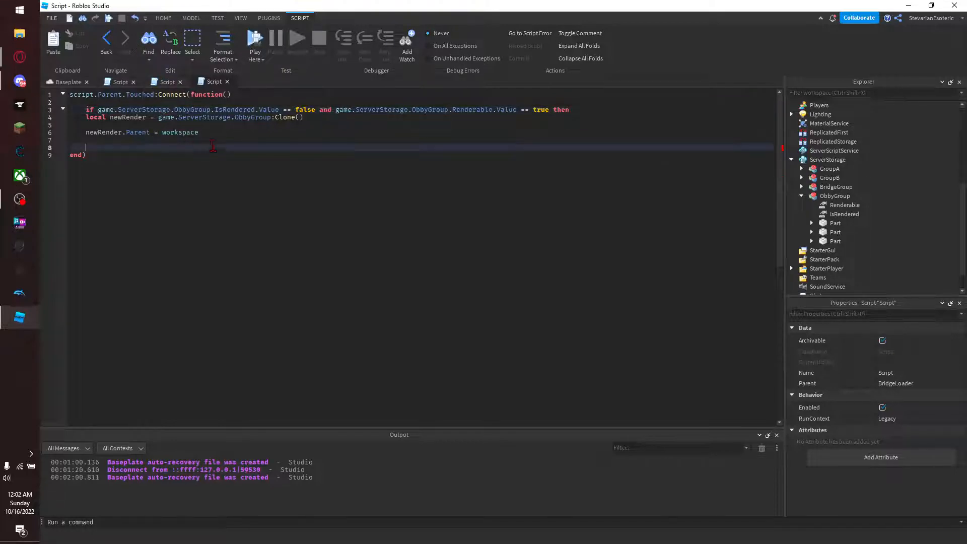
pyautogui.write('end')
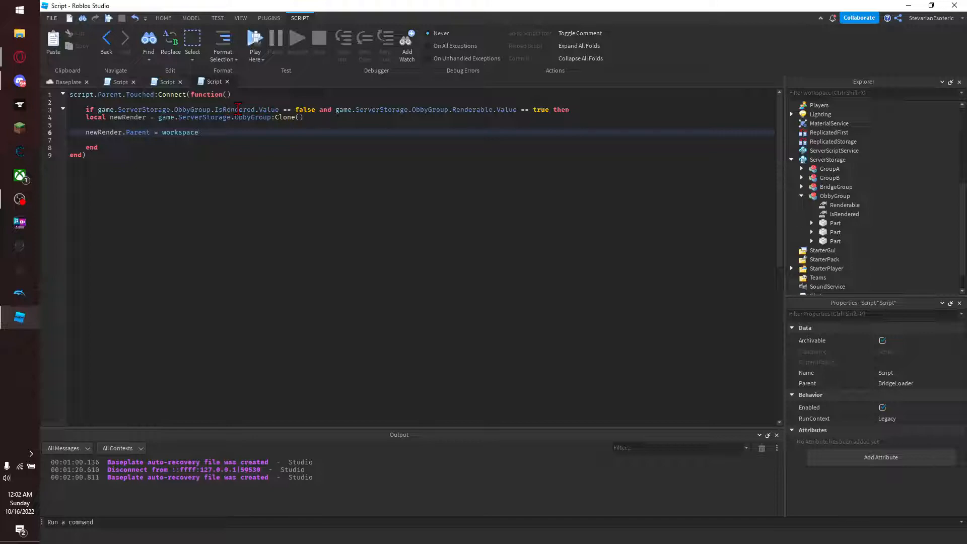
pyautogui.scroll(-3)
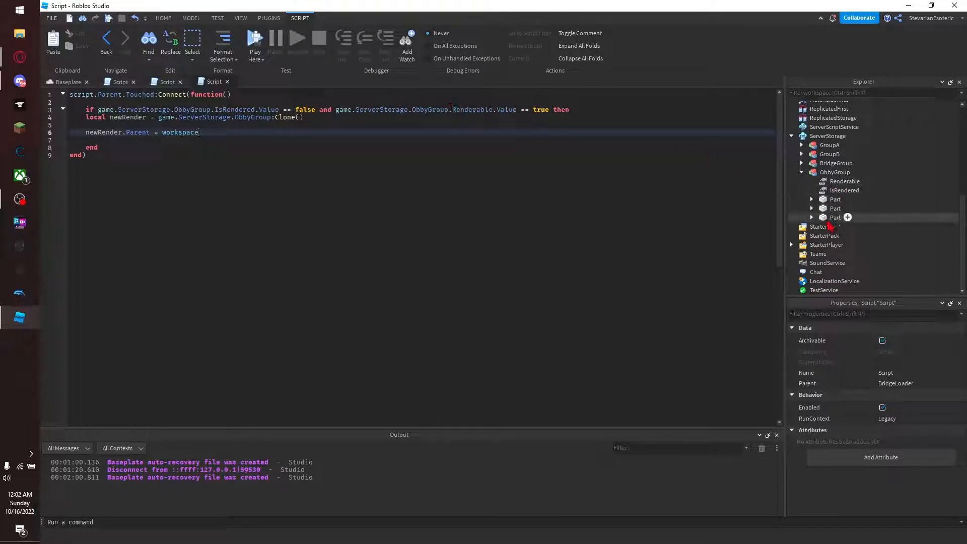
# Set ObbyGroup.IsRendered.Value = true and add newRender.Renderable:Destroy() after cloning.
pyautogui.click(844, 181)
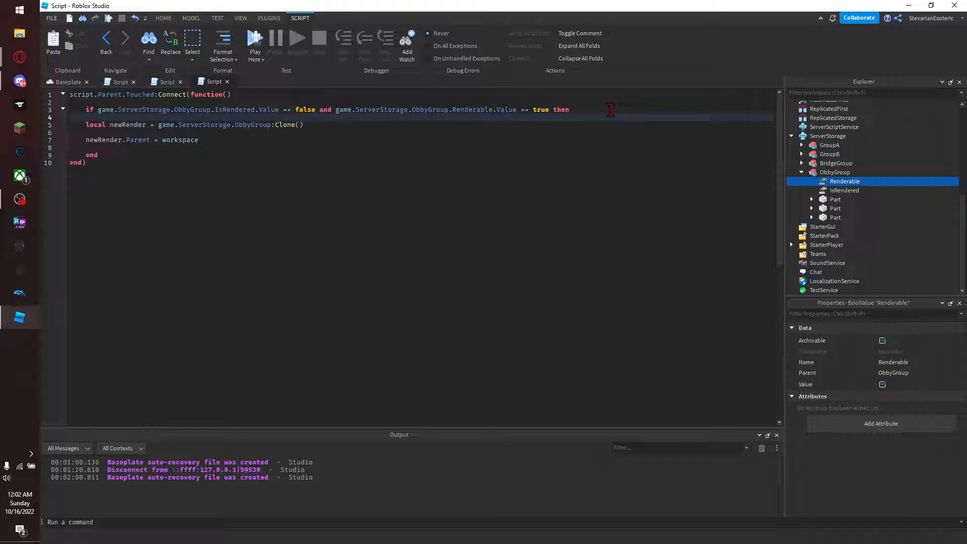
pyautogui.write('game.ServerStorage')
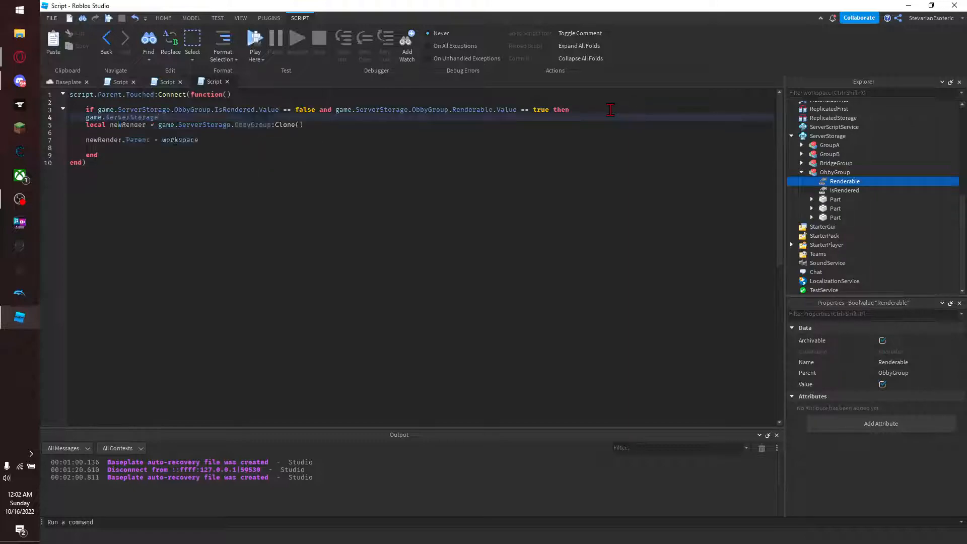
pyautogui.write('.ObbyGroup.IsRendered.b')
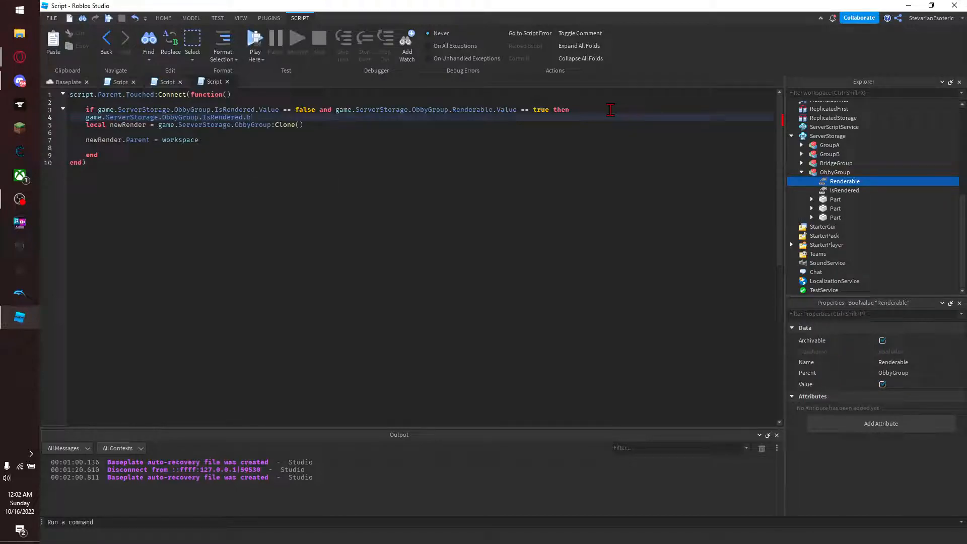
pyautogui.write('Value ==')
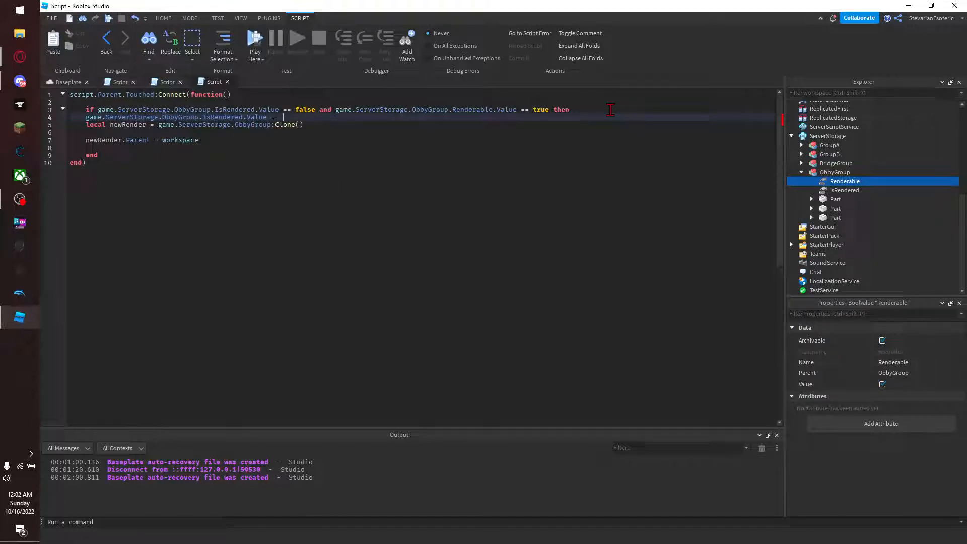
pyautogui.write('true')
pyautogui.write('newRende')
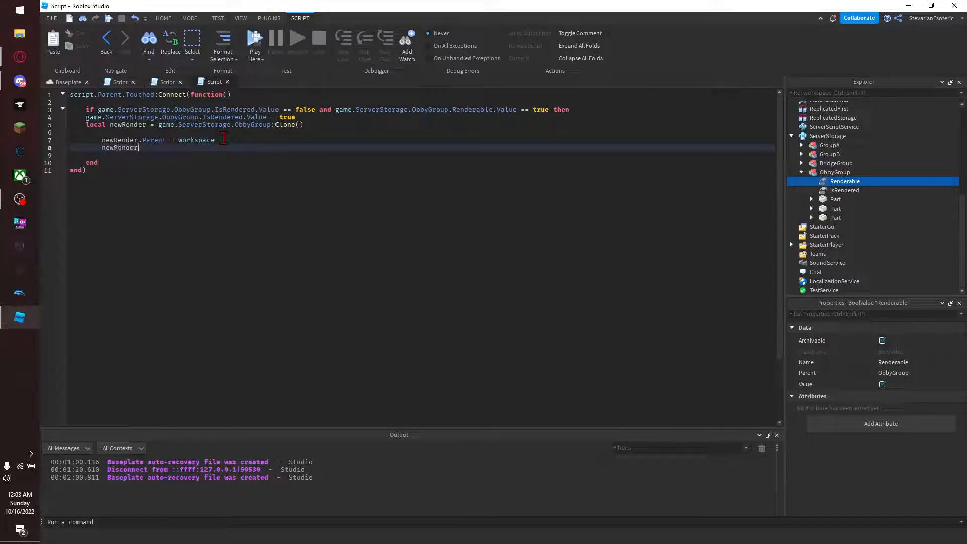
pyautogui.write('red')
pyautogui.write('.Renderable')
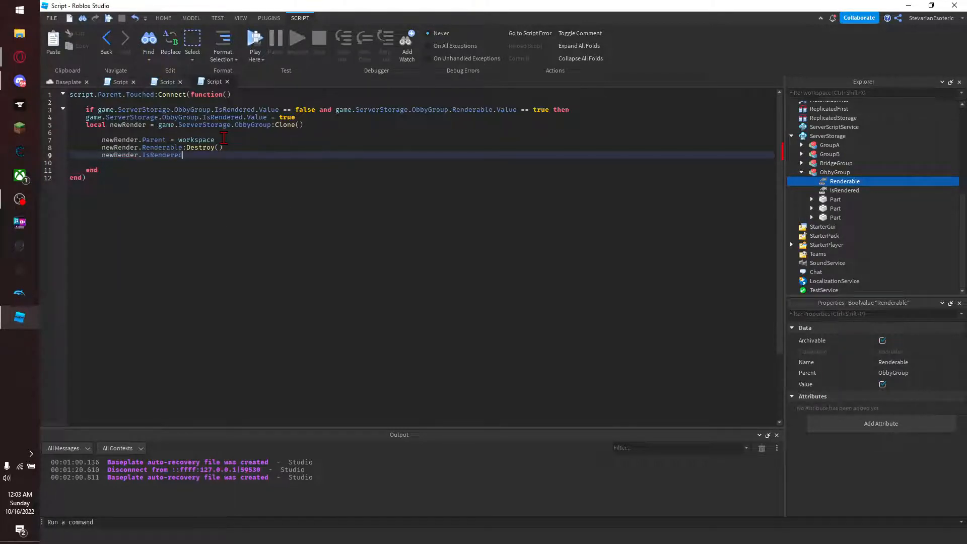
pyautogui.write(':Destroy()')
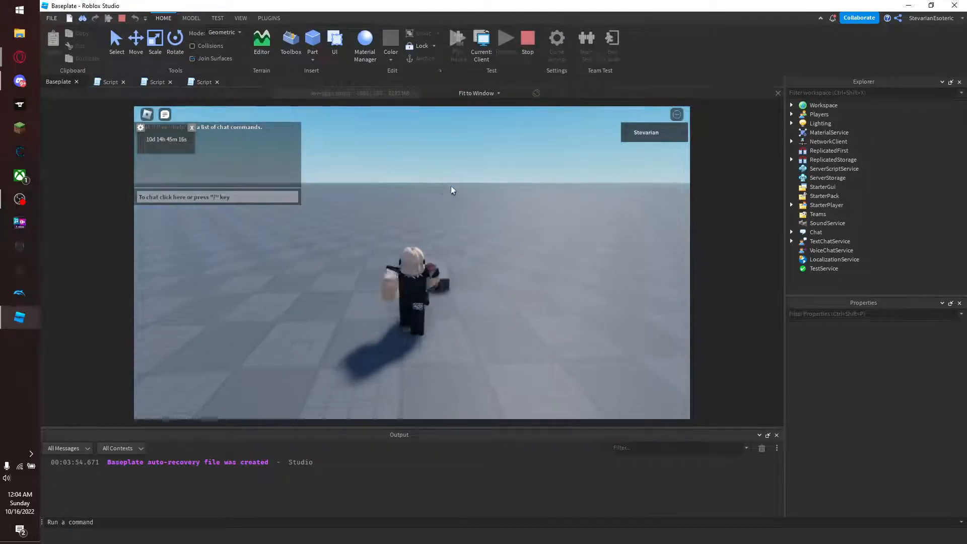
# Check Workspace and ServerStorage for ObbyGroup, then right-click ObbyGroup's IsRendered value.
pyautogui.click(791, 105)
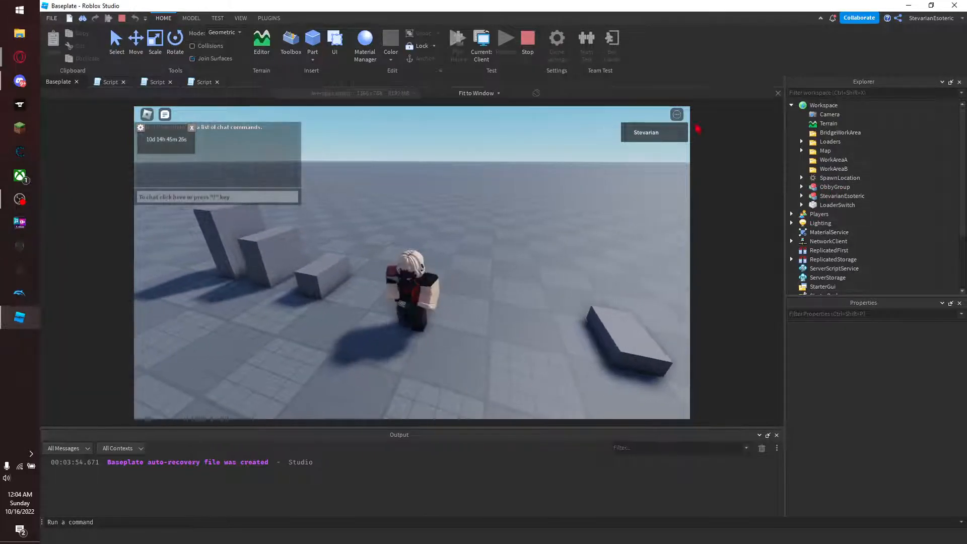
pyautogui.scroll(-3)
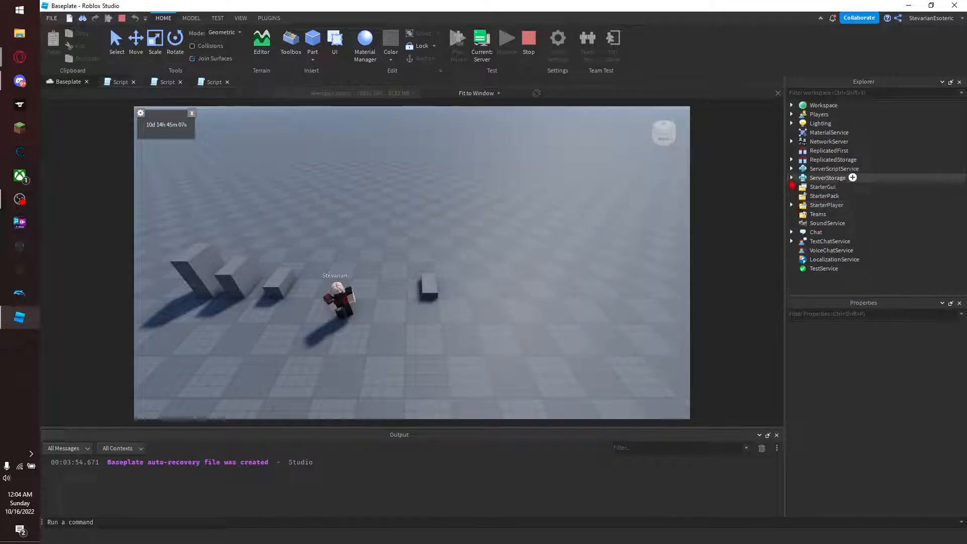
pyautogui.click(791, 178)
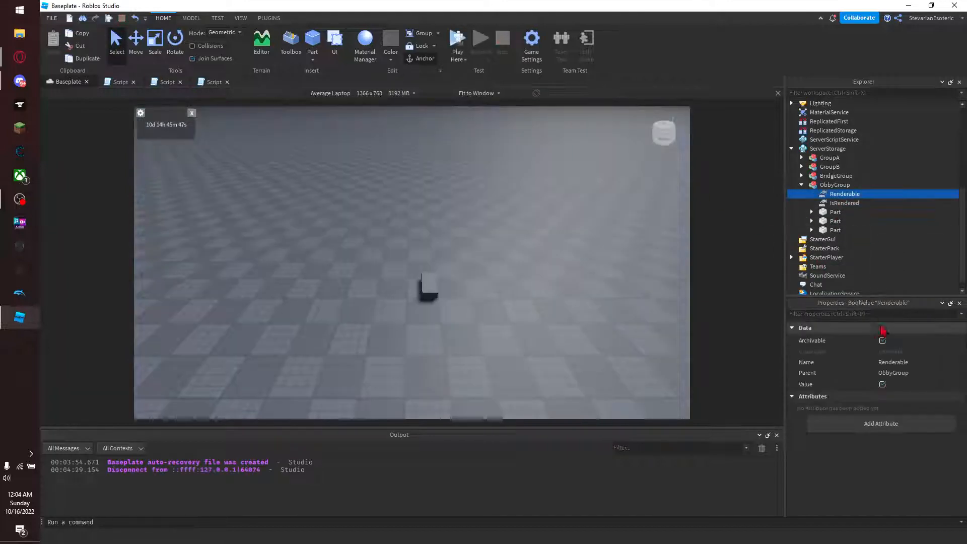
pyautogui.click(844, 203)
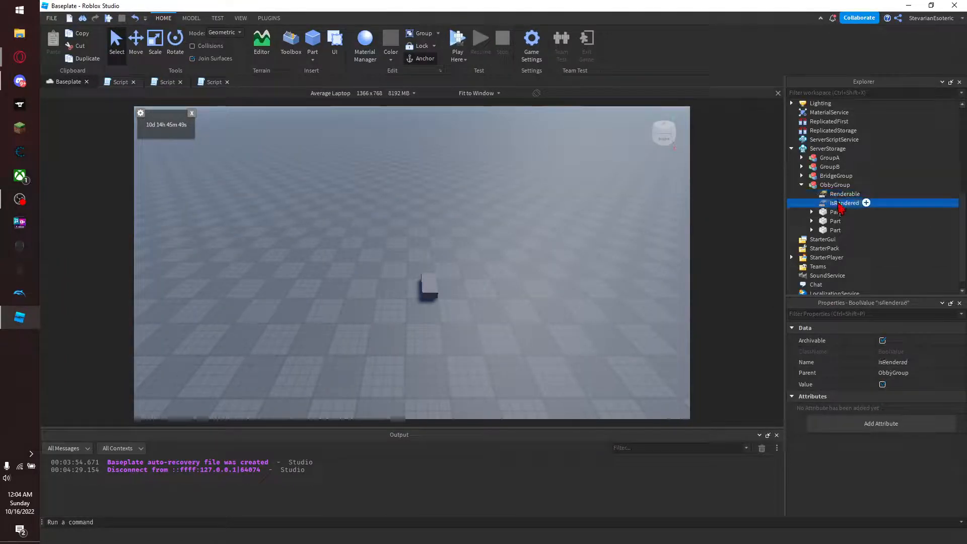
pyautogui.rightClick(844, 203)
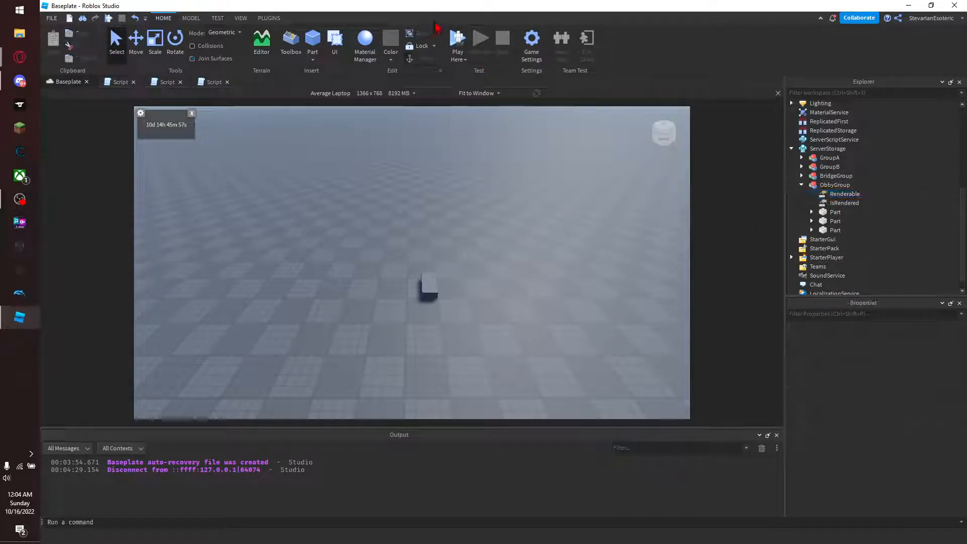
# Run a second play test and inspect ObbyGroup inside the expanded ServerStorage.
pyautogui.click(481, 38)
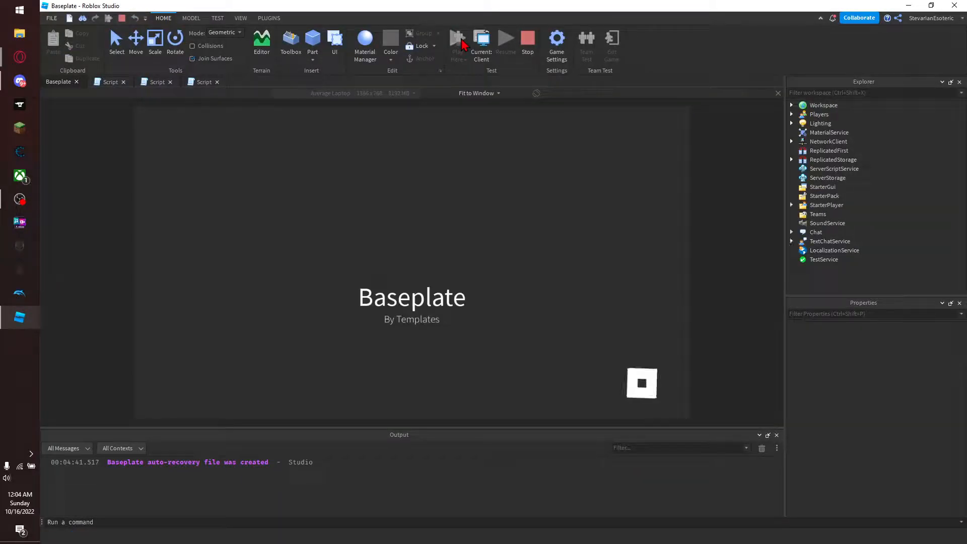
pyautogui.click(458, 41)
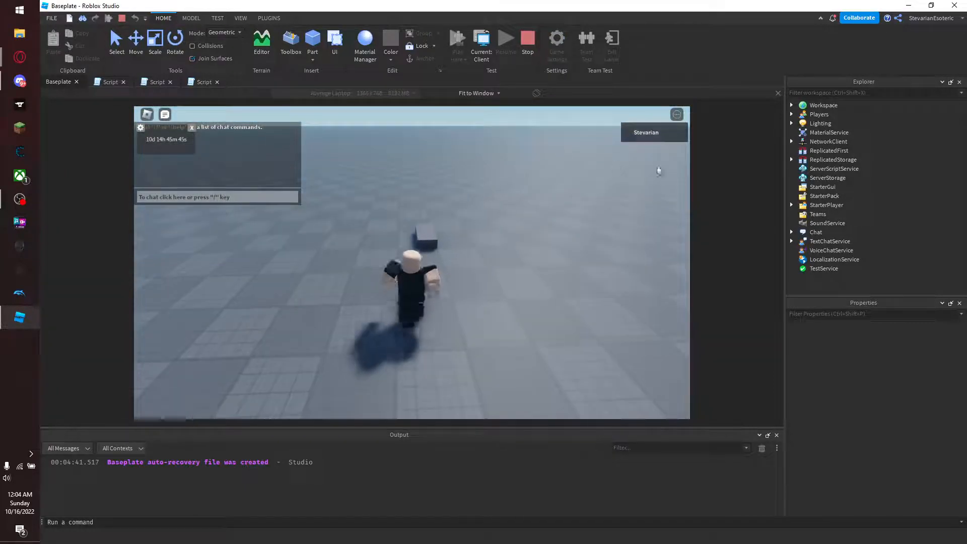
pyautogui.click(792, 105)
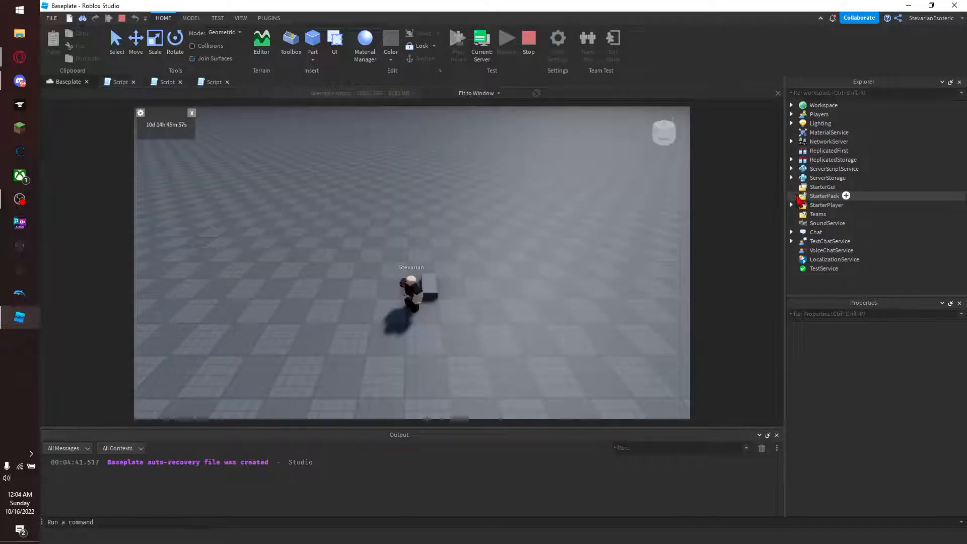
pyautogui.click(791, 177)
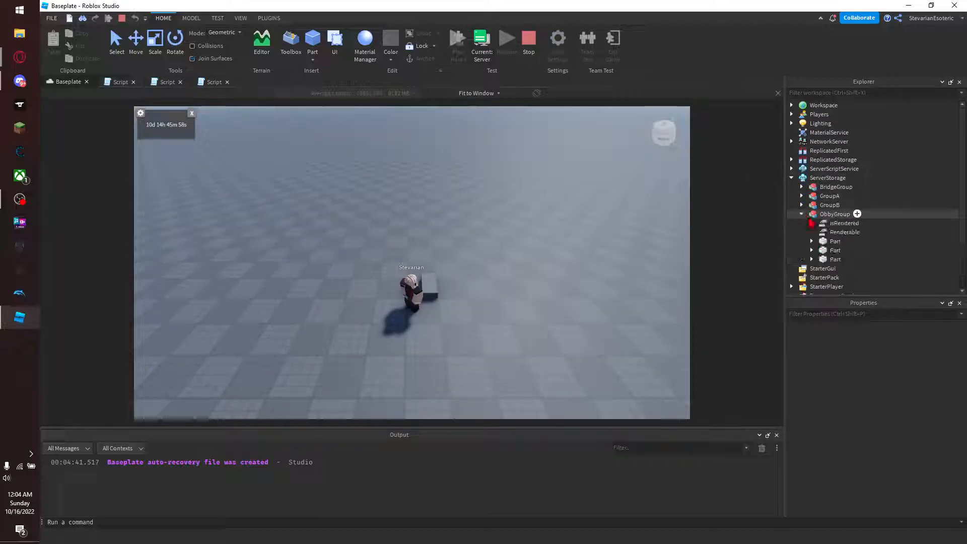
pyautogui.click(844, 232)
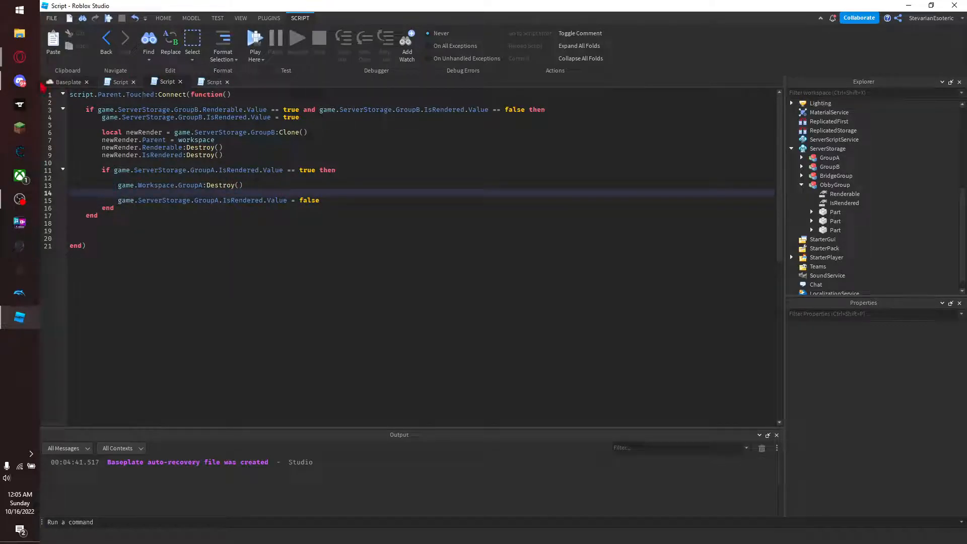
# Return to the Baseplate scene and launch another play test.
pyautogui.click(68, 82)
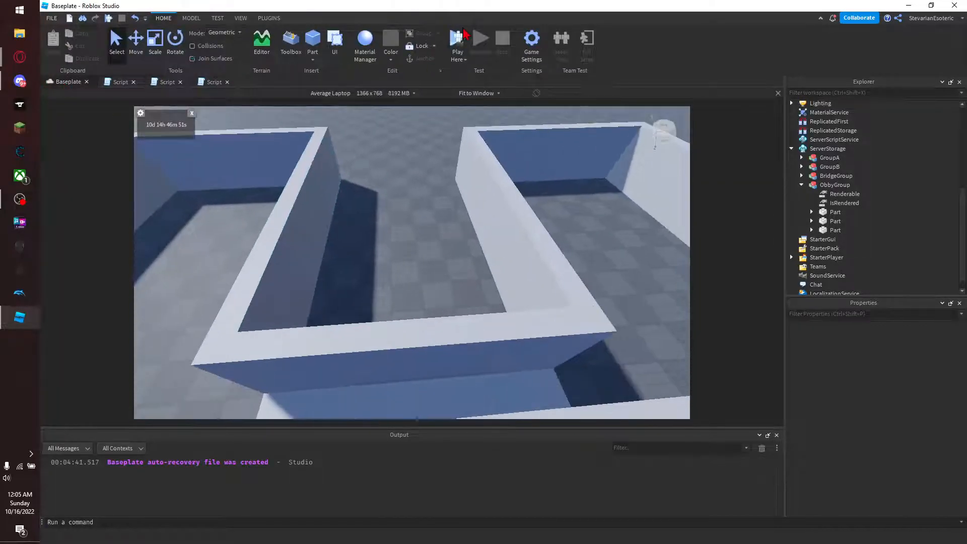
pyautogui.click(480, 38)
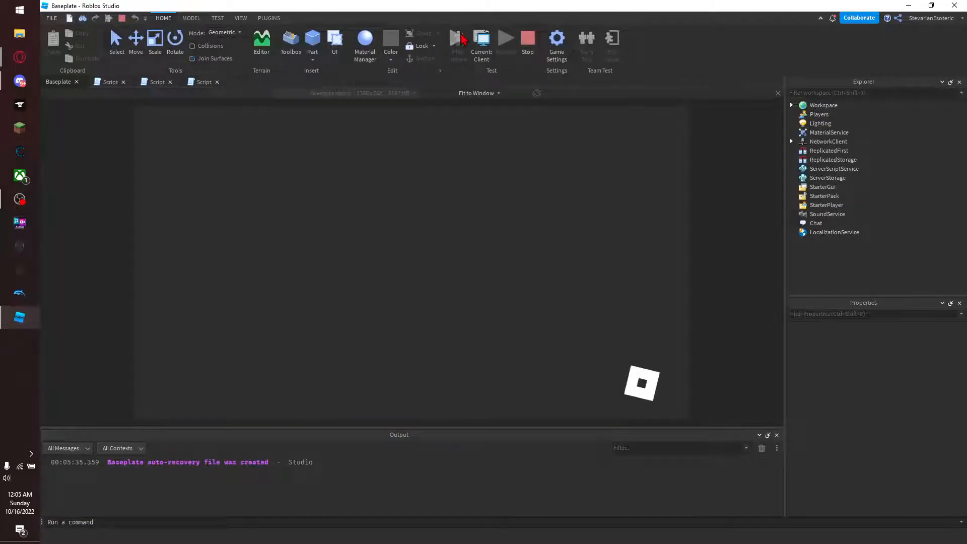